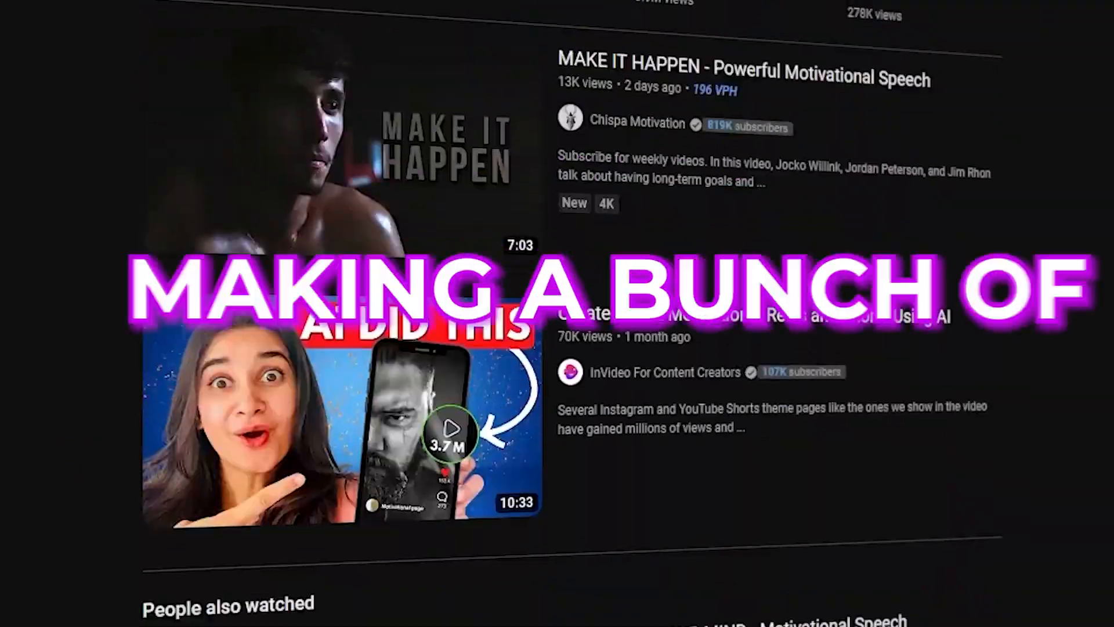
Pick the Adam voice and generate speech for the 'every action is a vote' quote
scroll("down", 3)
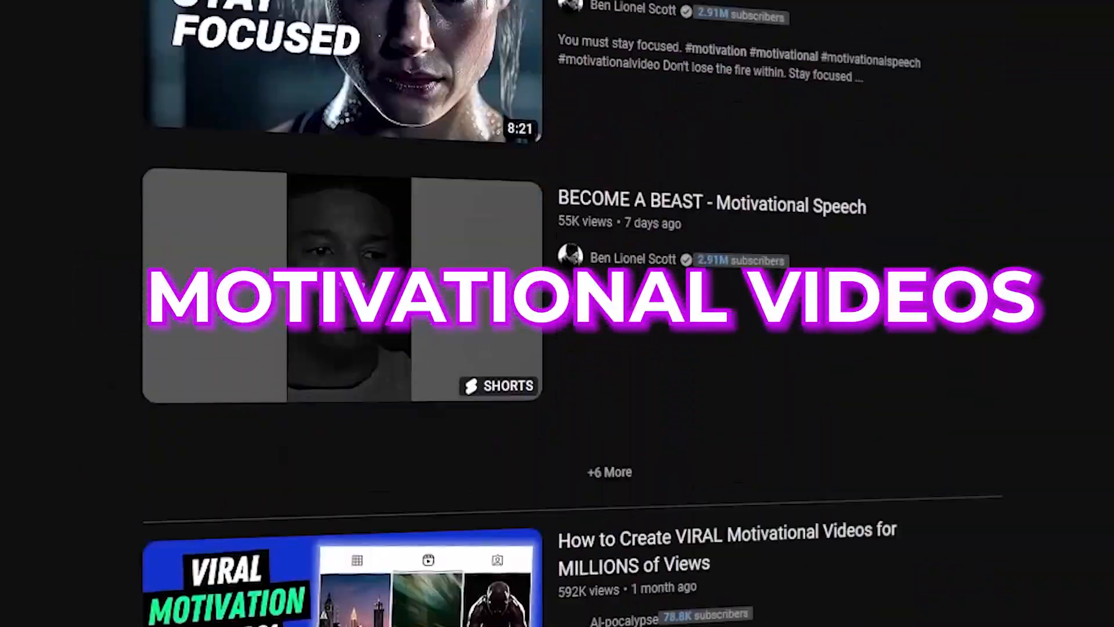
scroll("down", 3)
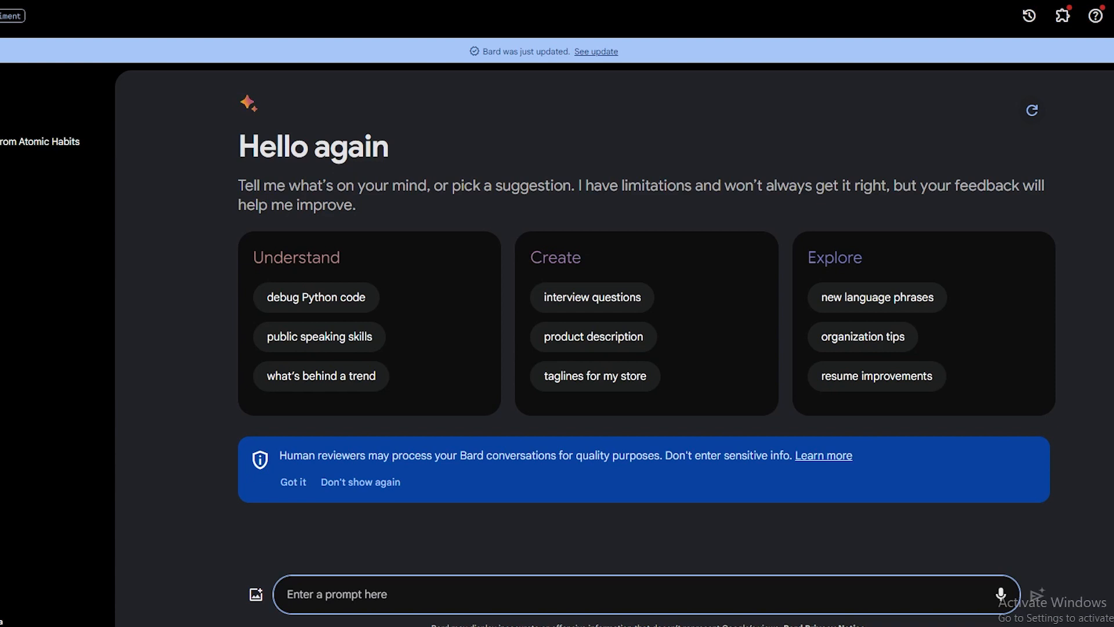
type("gi")
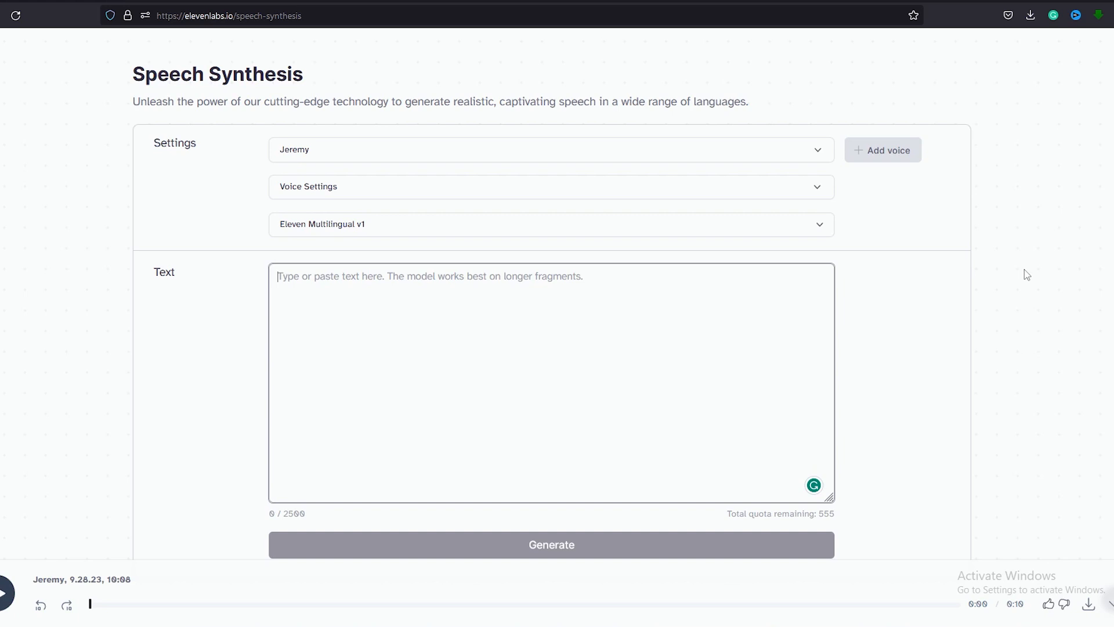
left_click(550, 149)
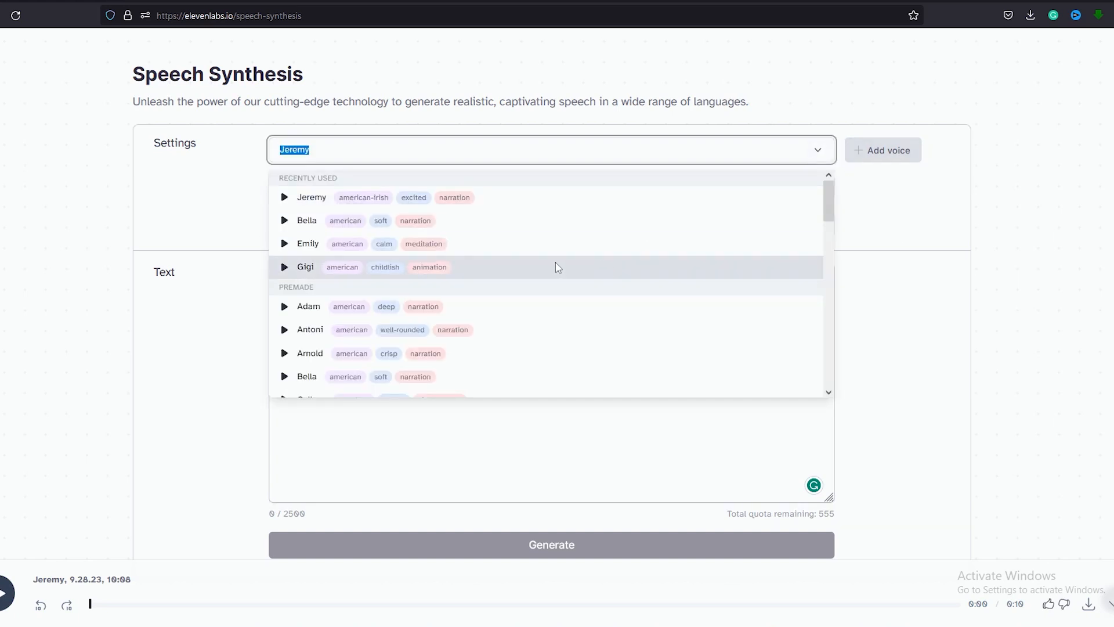
scroll("down", 3)
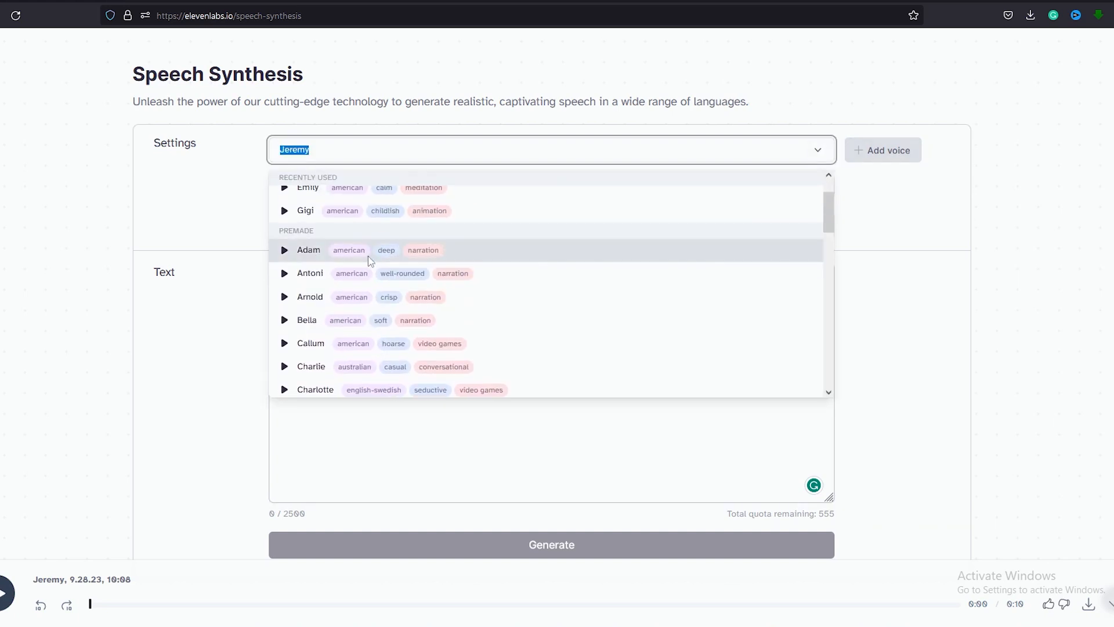
left_click(309, 250)
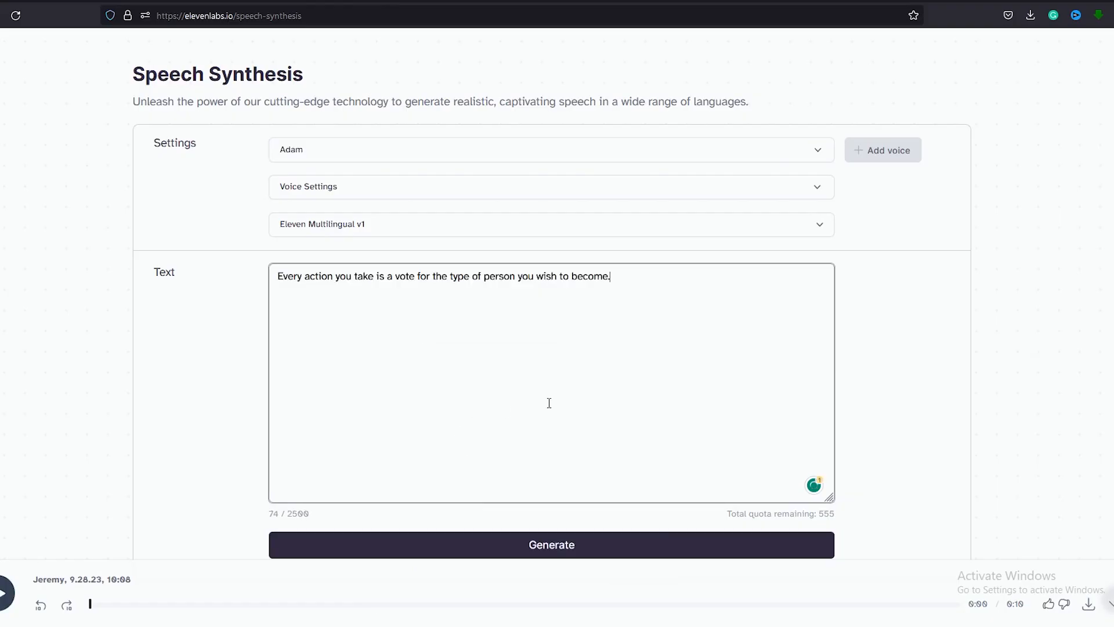
left_click(551, 544)
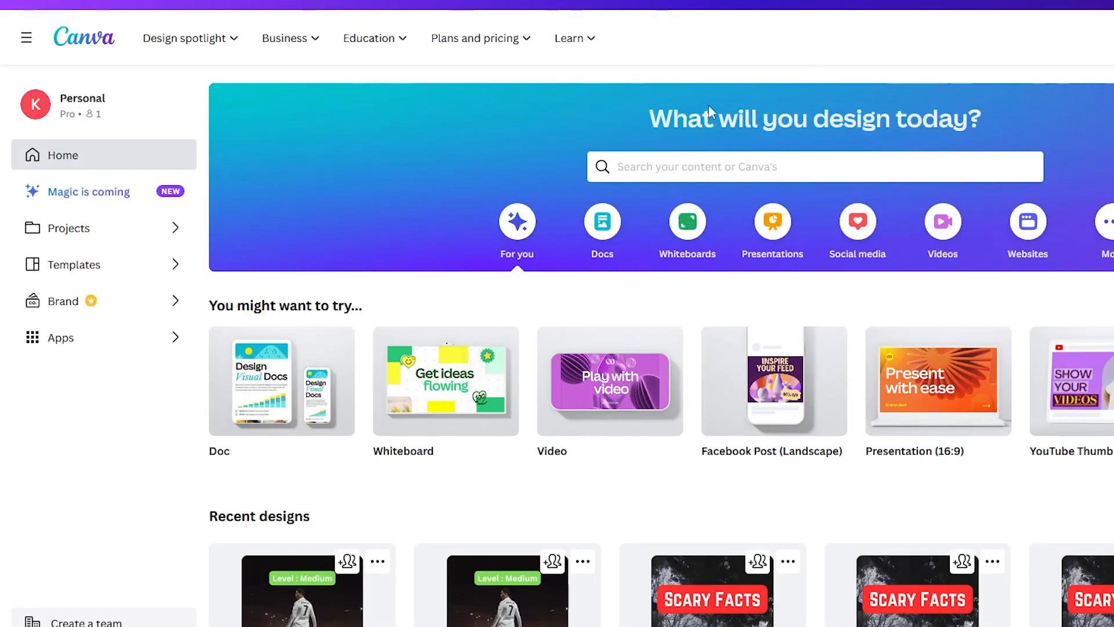
Search Canva for 'youtube shorts' and create a blank YouTube Shorts design
left_click(815, 166)
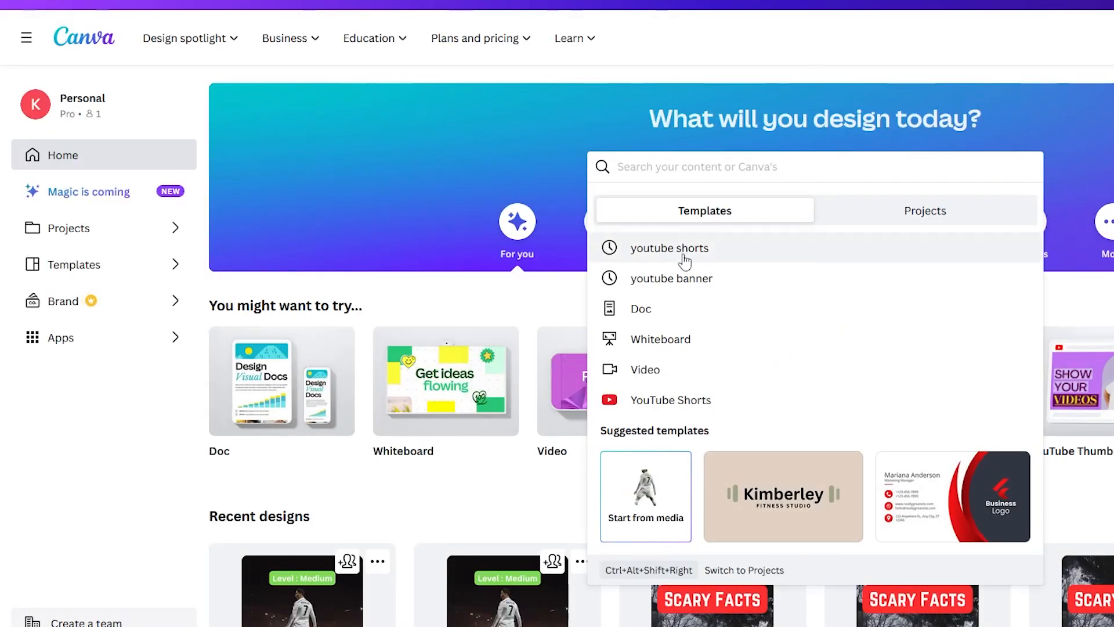
left_click(668, 249)
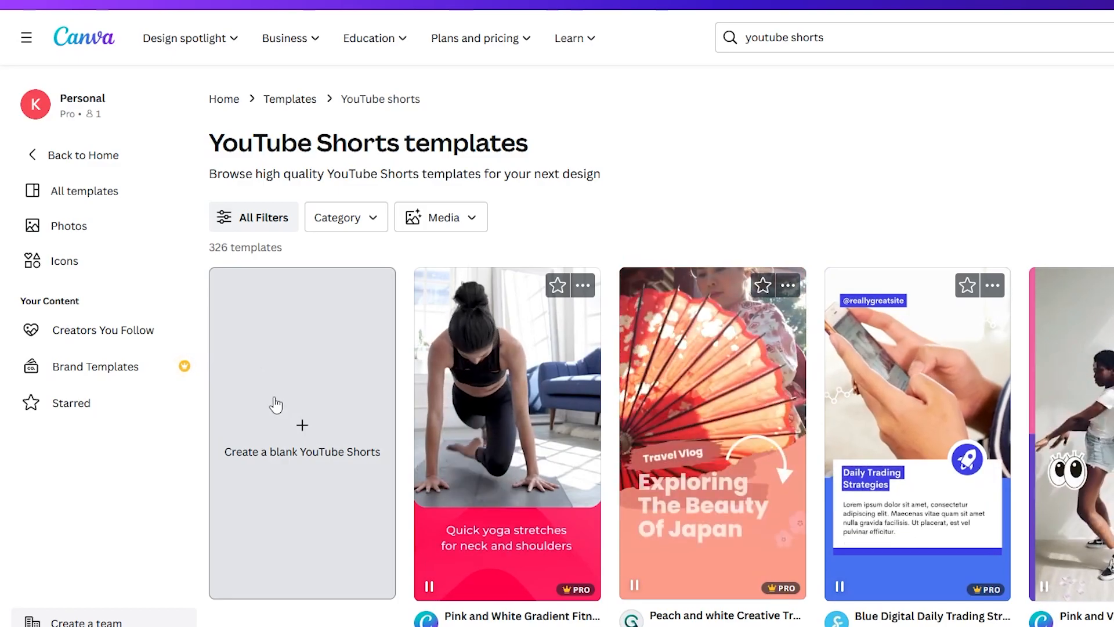
left_click(302, 425)
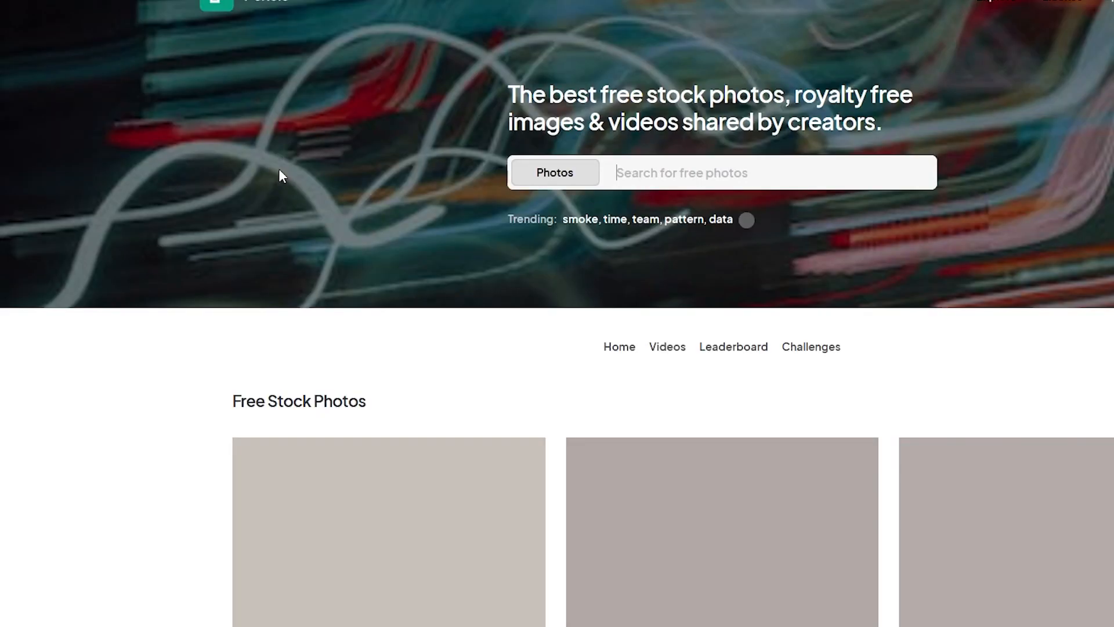
Search Pexels videos for 'dark forest'
left_click(746, 173)
type("dark forest")
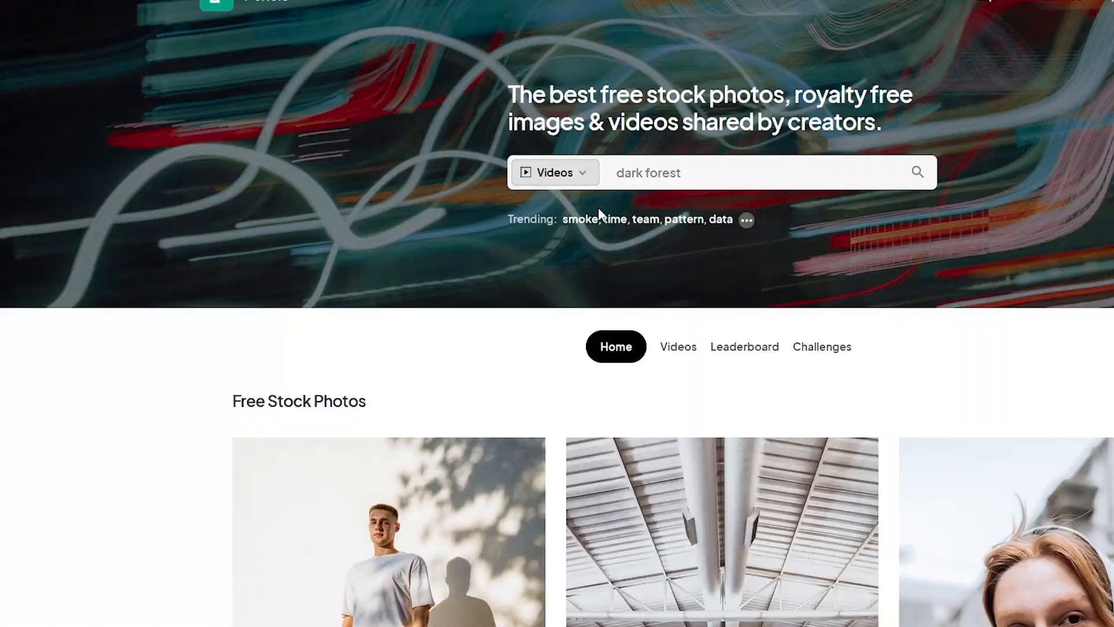
left_click(720, 531)
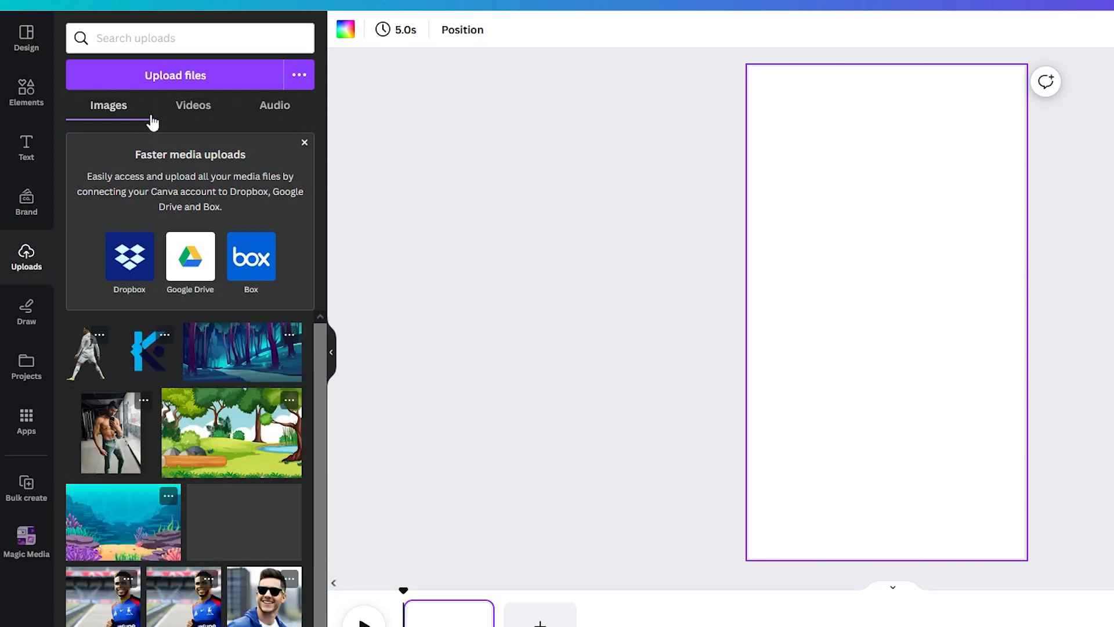
Upload the Pexels boardwalk video and enlarge it to fill the whole page
left_click(175, 76)
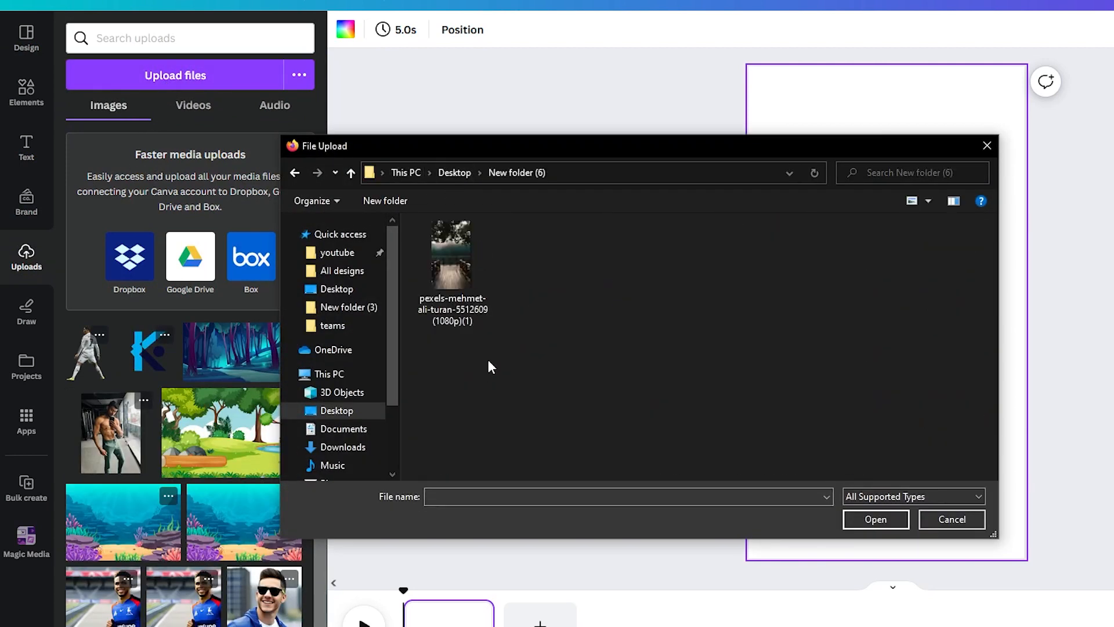
double_click(450, 254)
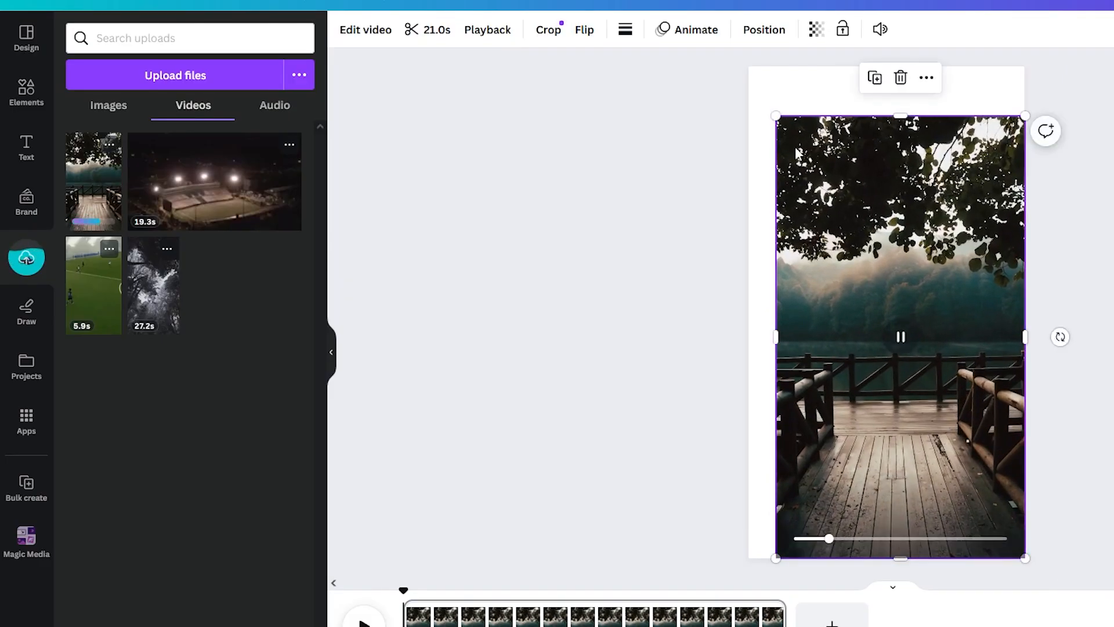
left_click_drag(775, 115, 739, 54)
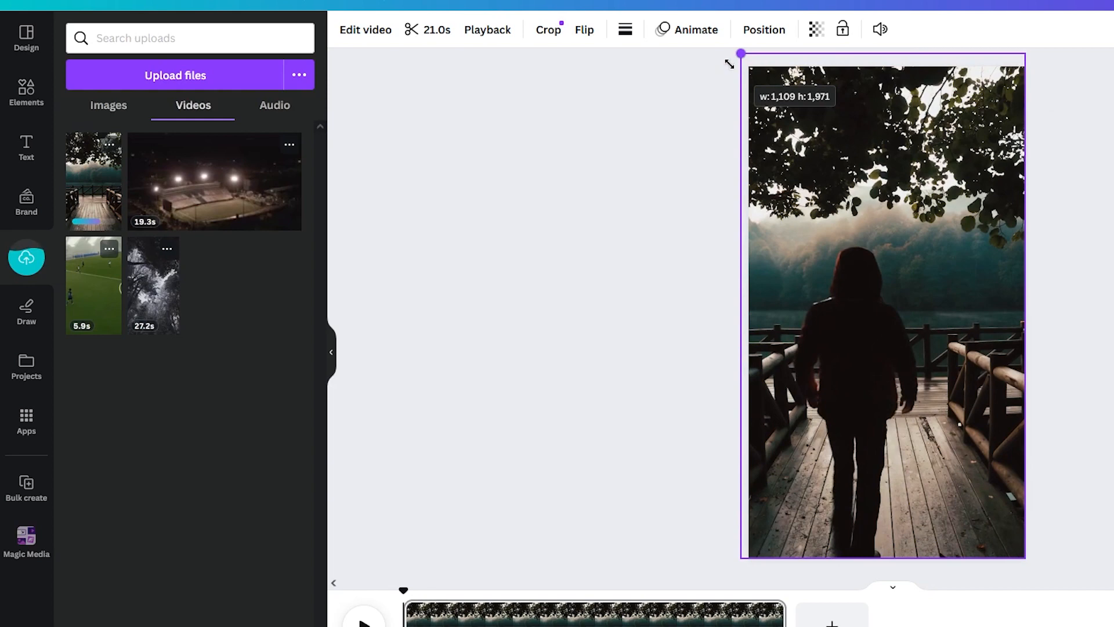
left_click(25, 148)
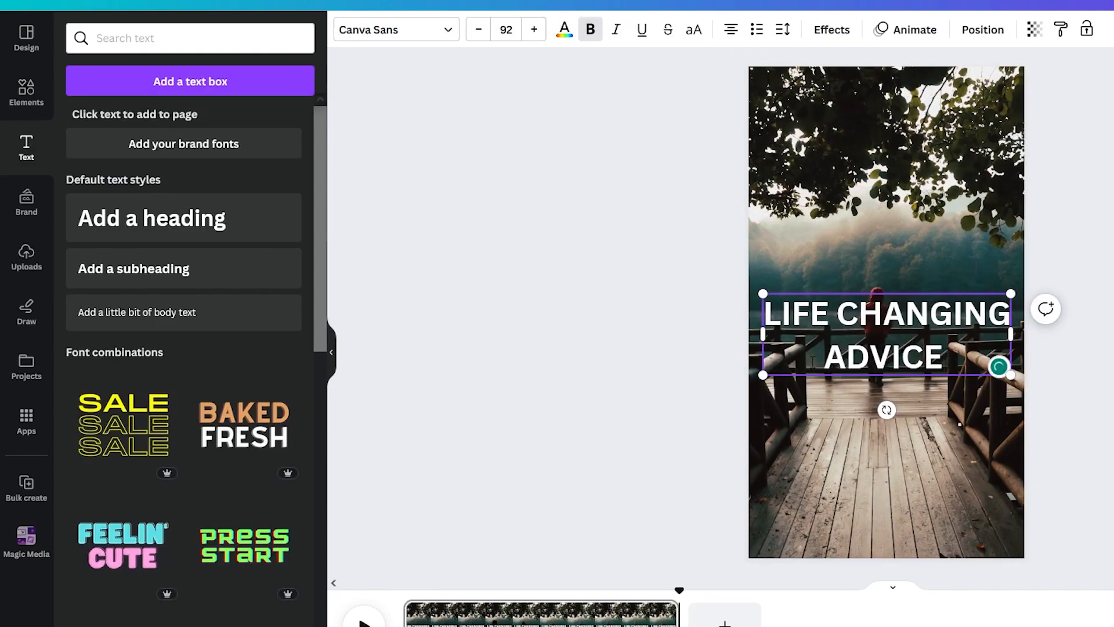
Append FROM to the heading and move it to the top of the video
type("FROM")
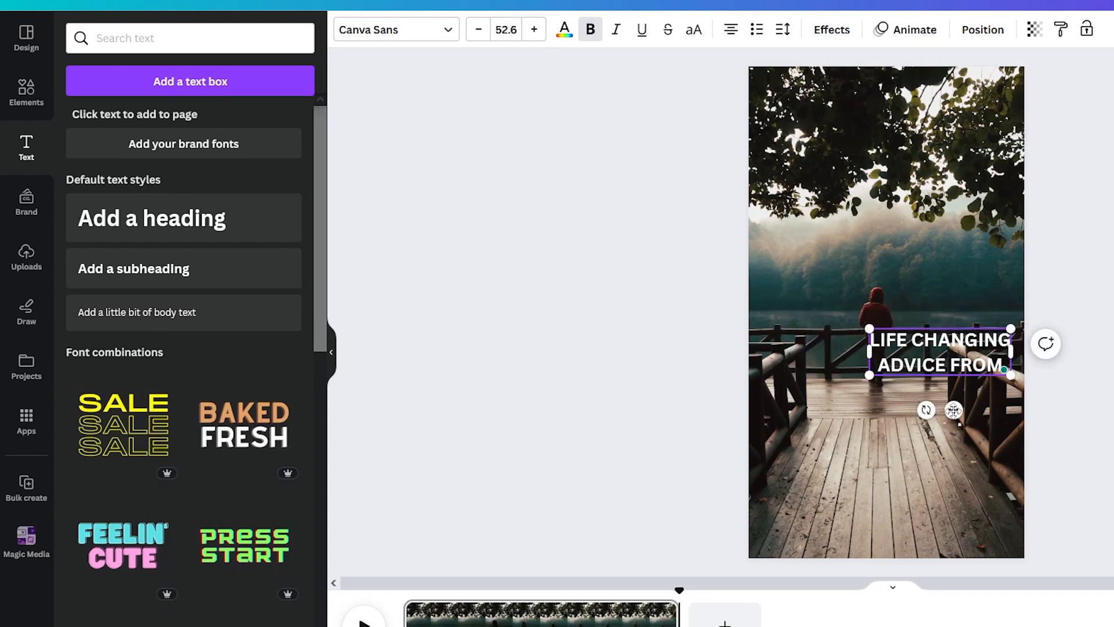
left_click_drag(939, 353, 892, 128)
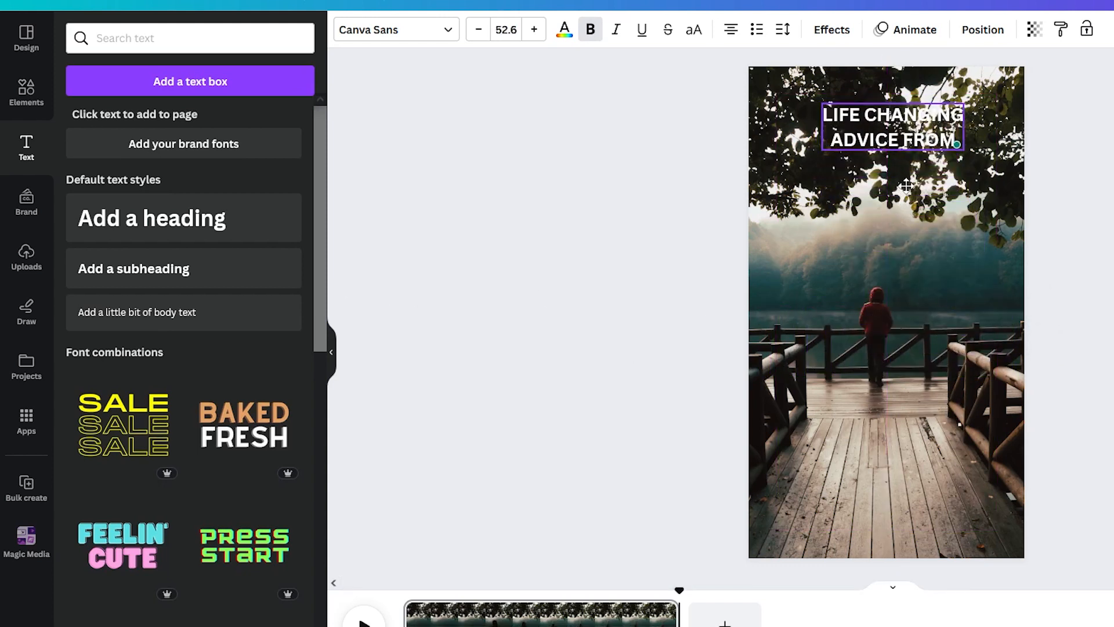
left_click_drag(909, 127, 884, 126)
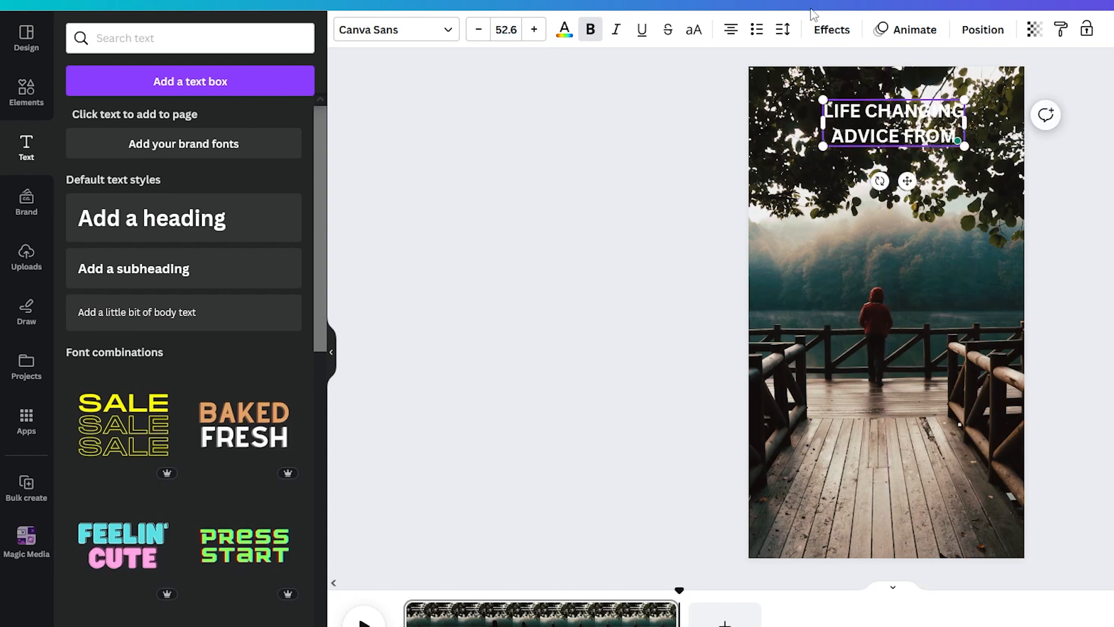
Add a Background text effect to the title and colour it a blue-green shade
left_click(831, 29)
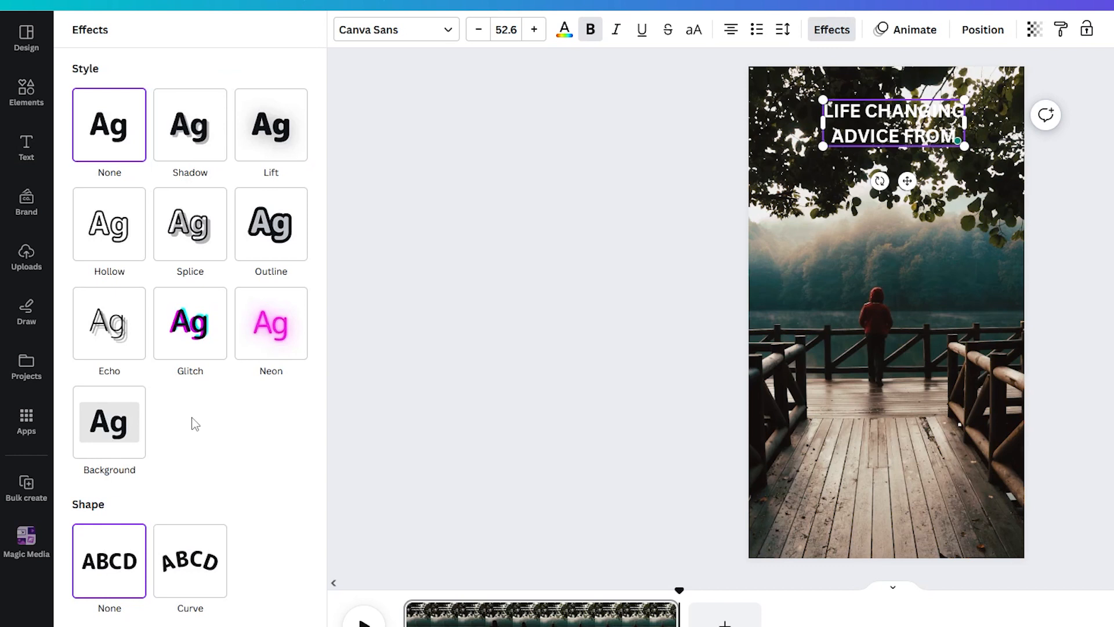
left_click(110, 422)
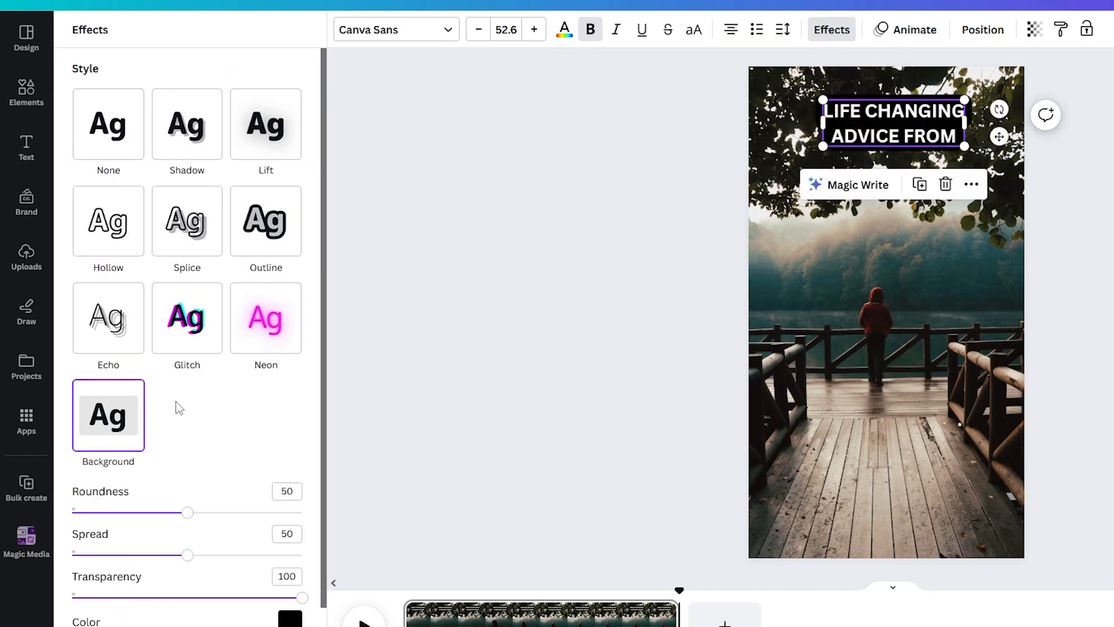
left_click(288, 618)
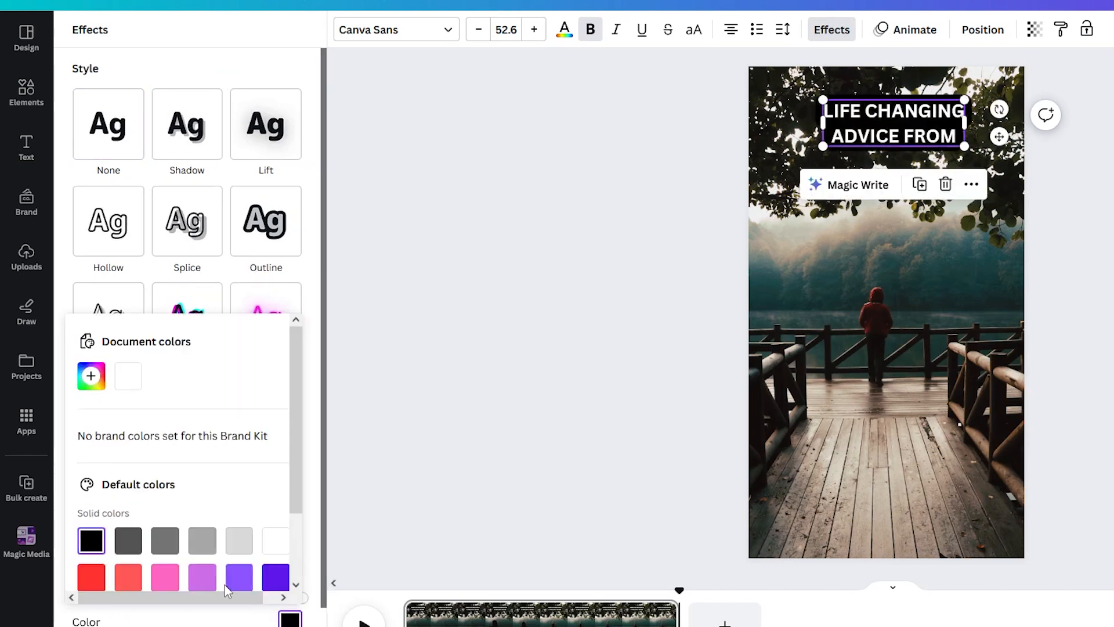
scroll("down", 3)
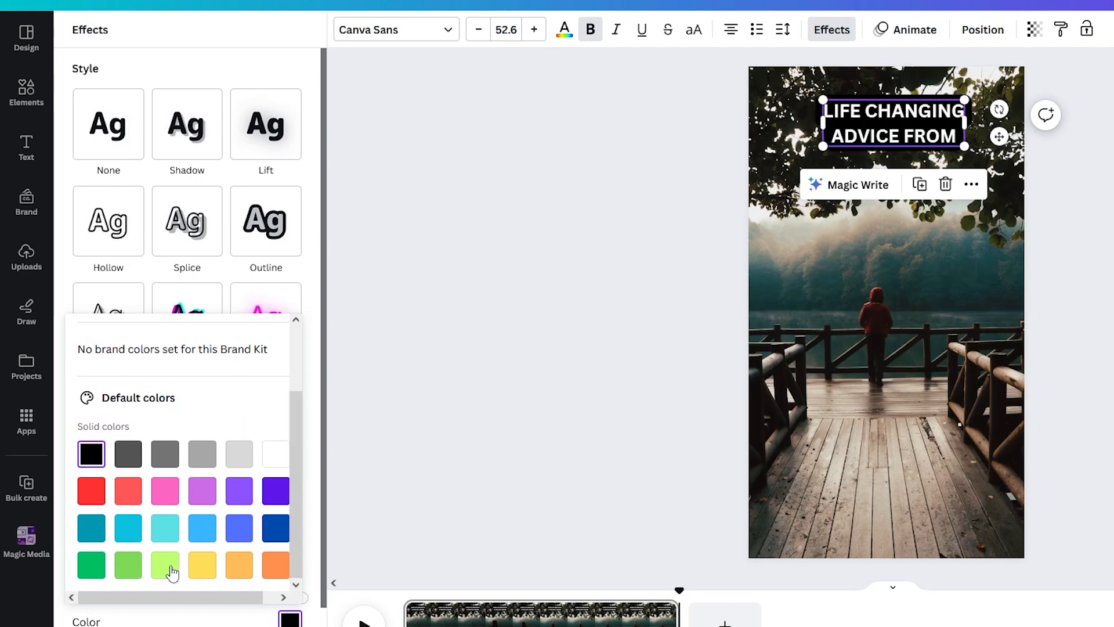
left_click(165, 565)
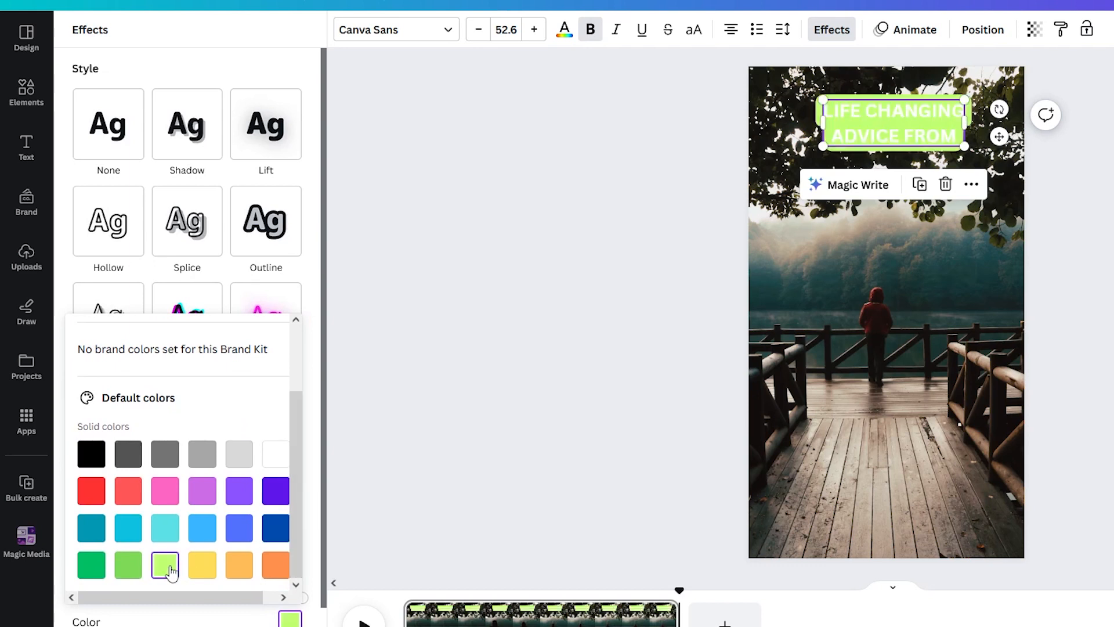
mouse_move(129, 545)
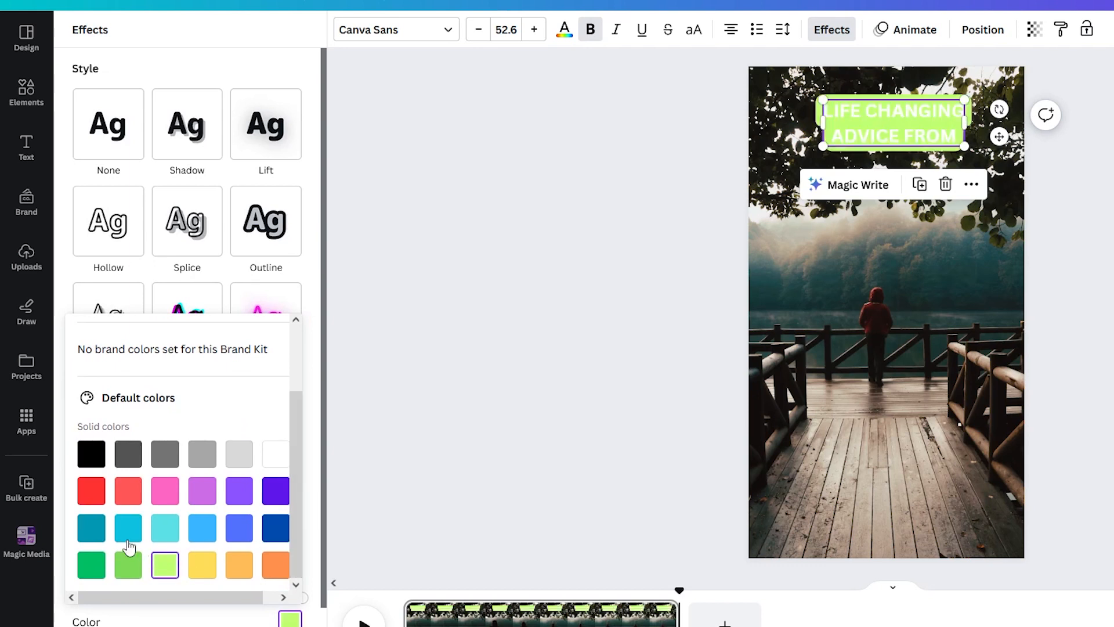
left_click(91, 528)
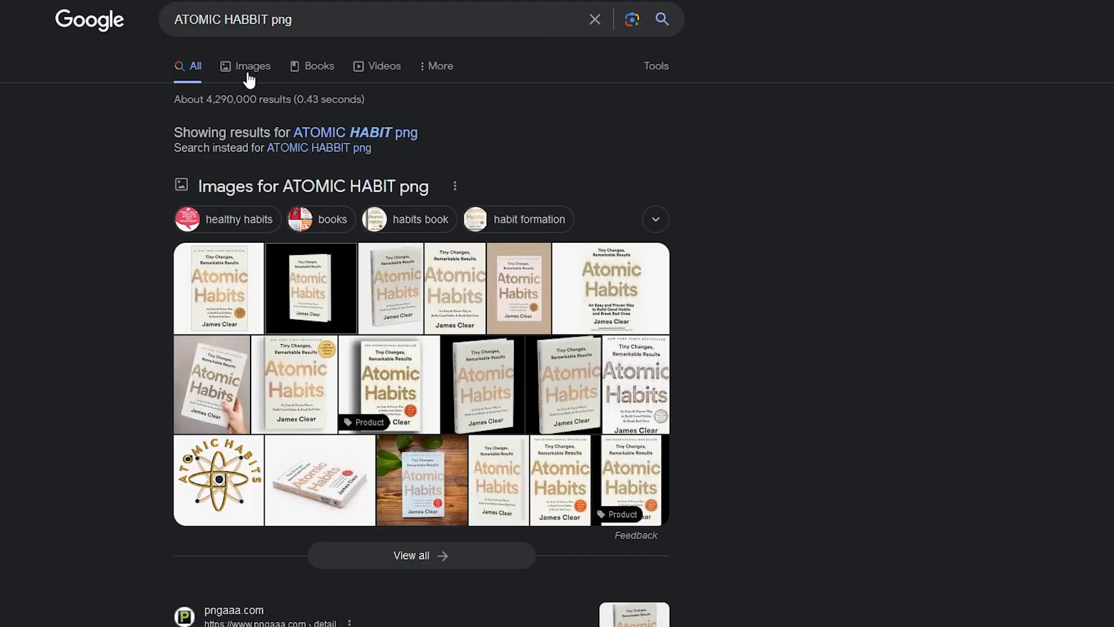
Show Google image results for Atomic Habits and preview the first cover
left_click(252, 65)
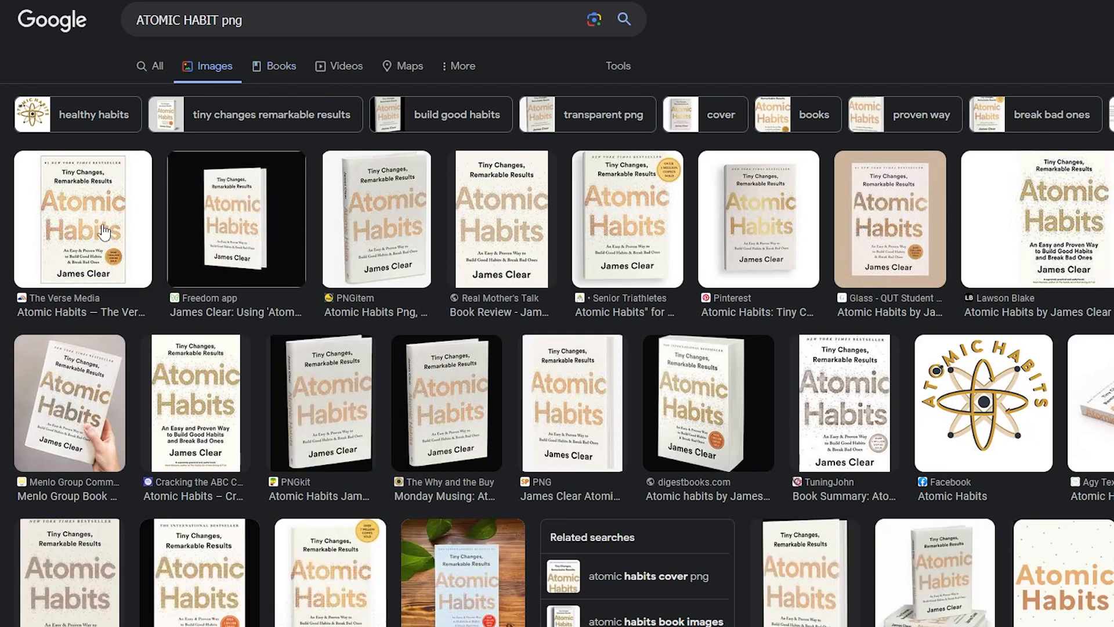
left_click(84, 218)
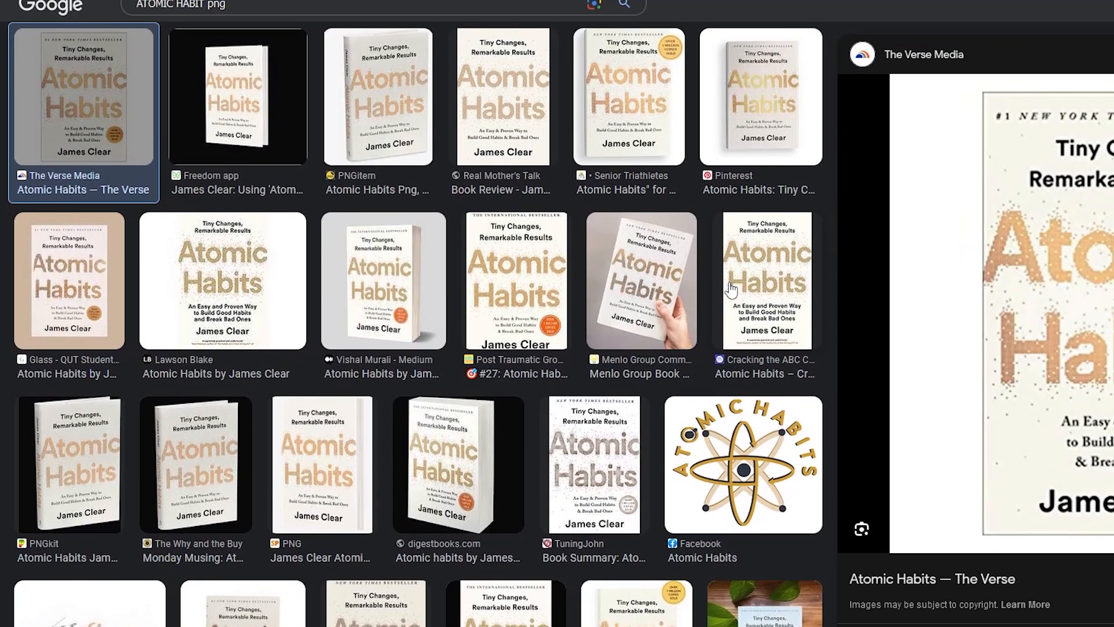
mouse_move(432, 239)
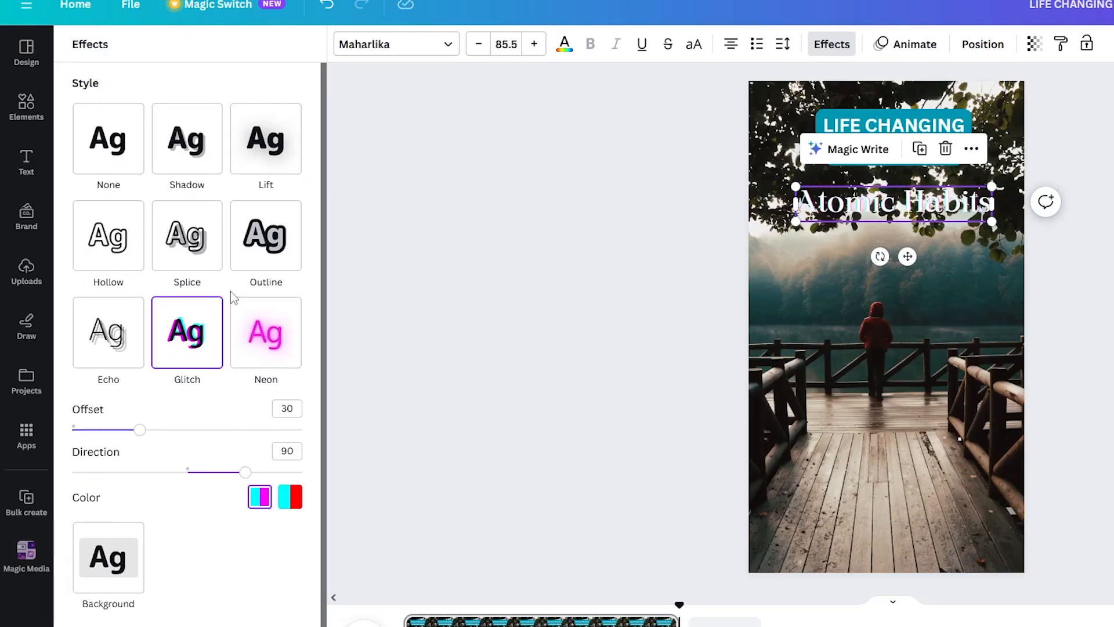
Adjust the Atomic Habits title's effect colour, then go to the uploaded media for the book cover
left_click(108, 558)
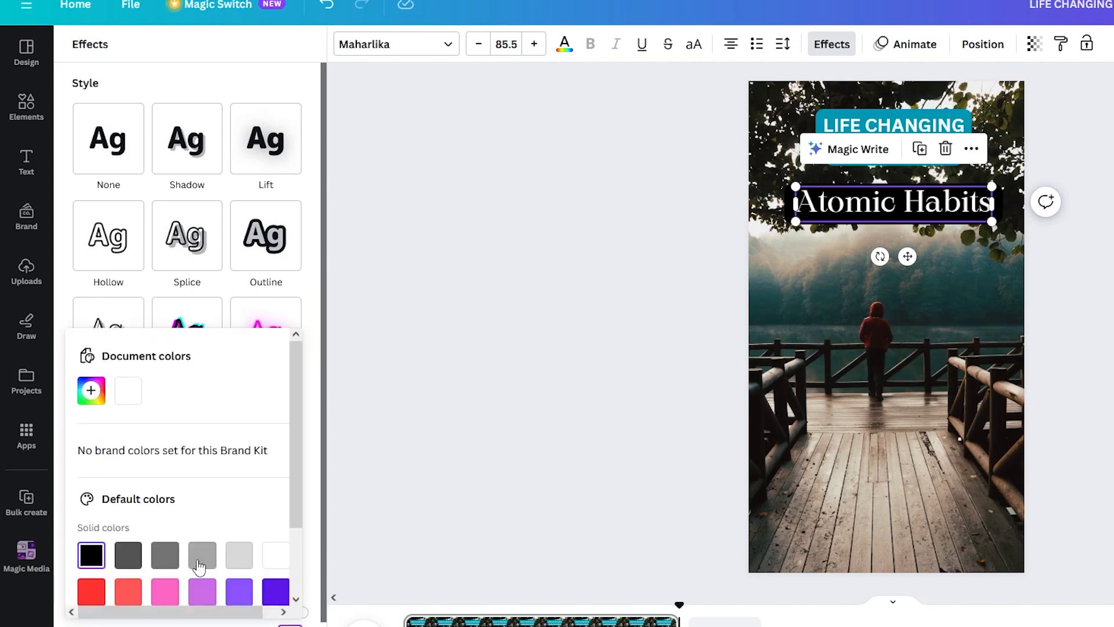
left_click(26, 162)
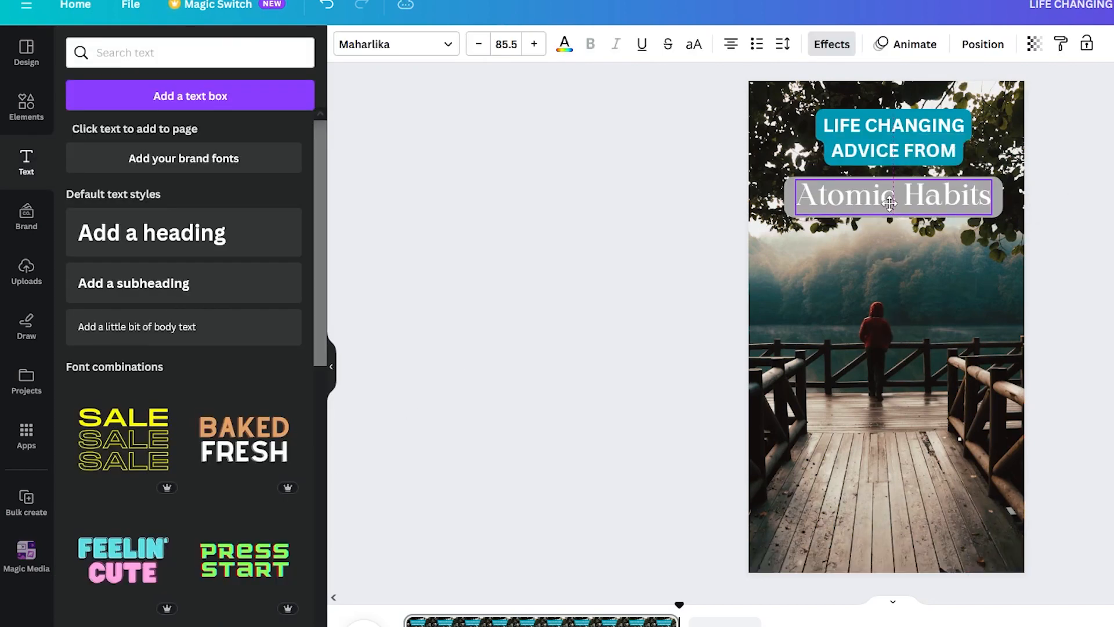
left_click(472, 570)
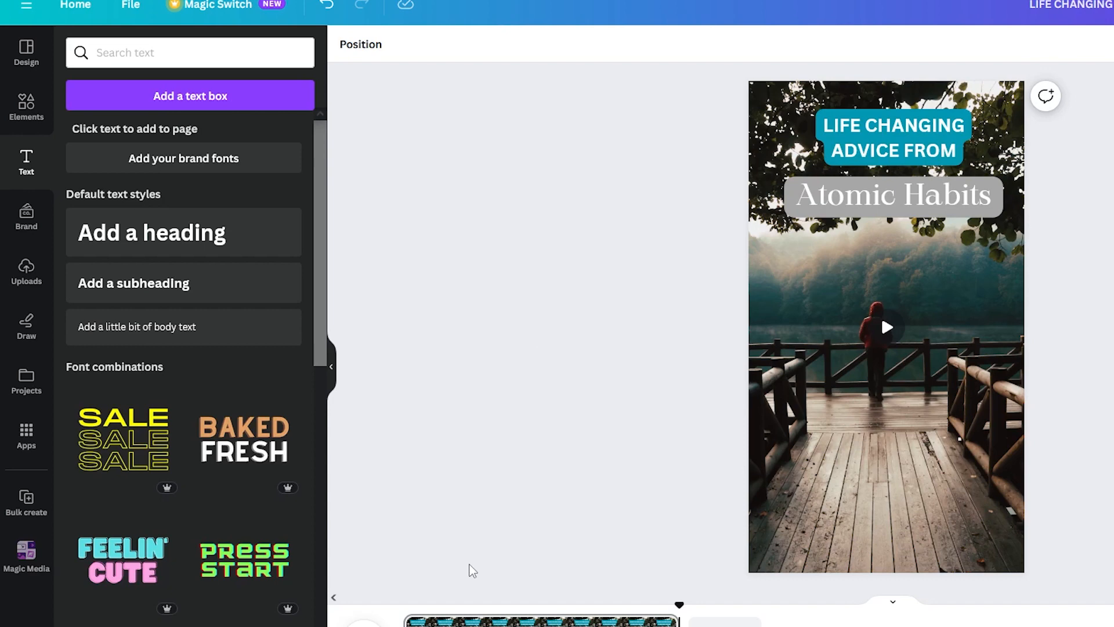
left_click(26, 271)
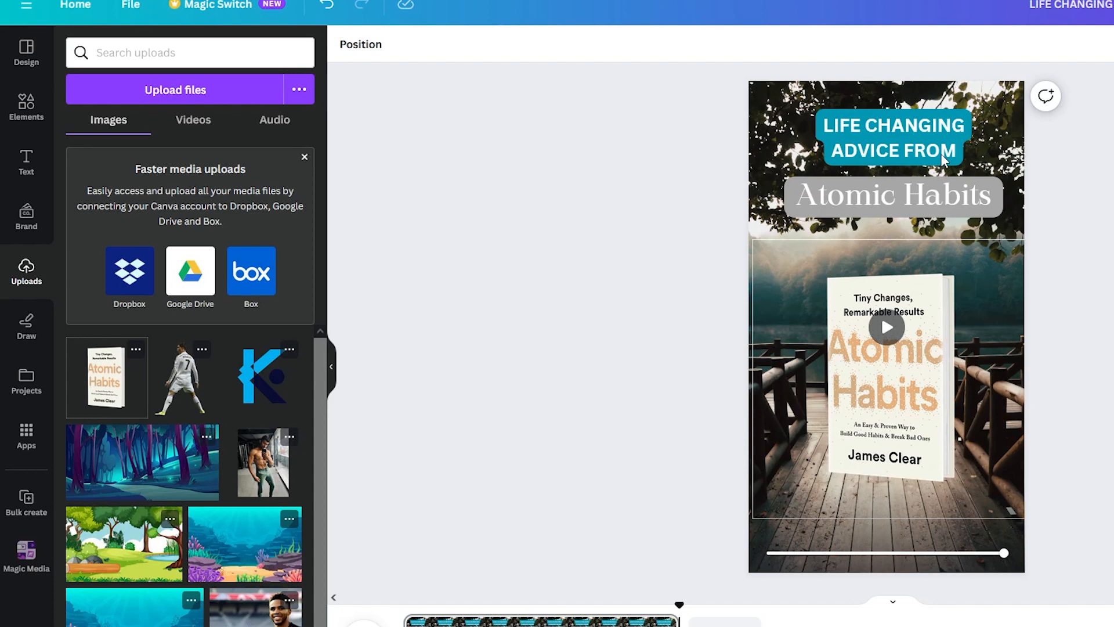
Add a bold 'The Quote' text placeholder over the book cover
right_click(893, 138)
type("The Quote")
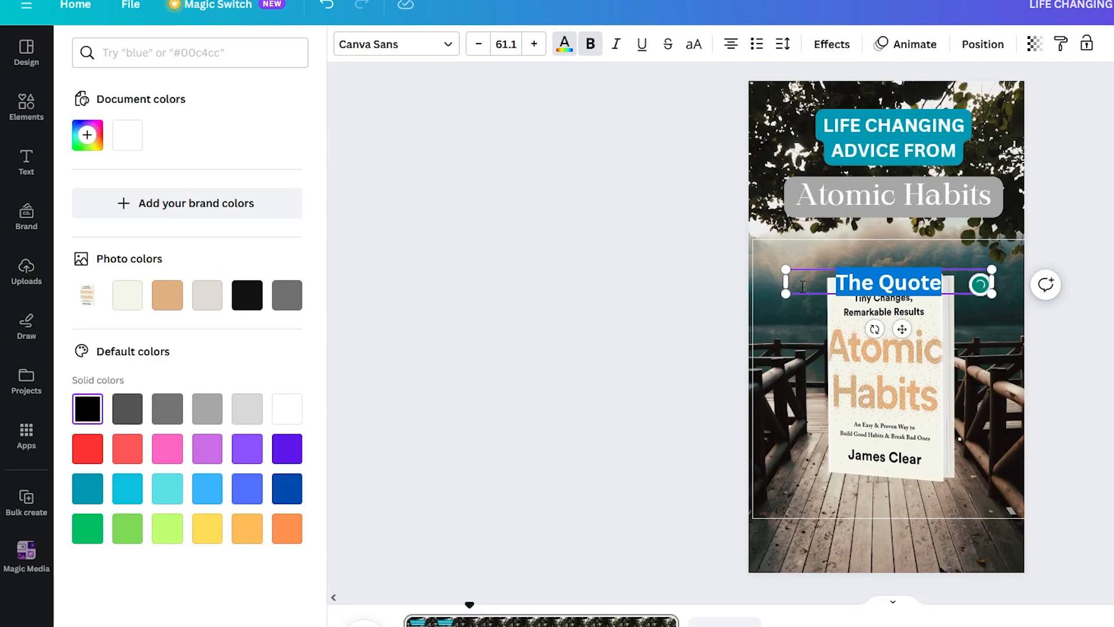
Give The Quote heading a red text effect in the Lovelo font
left_click(831, 44)
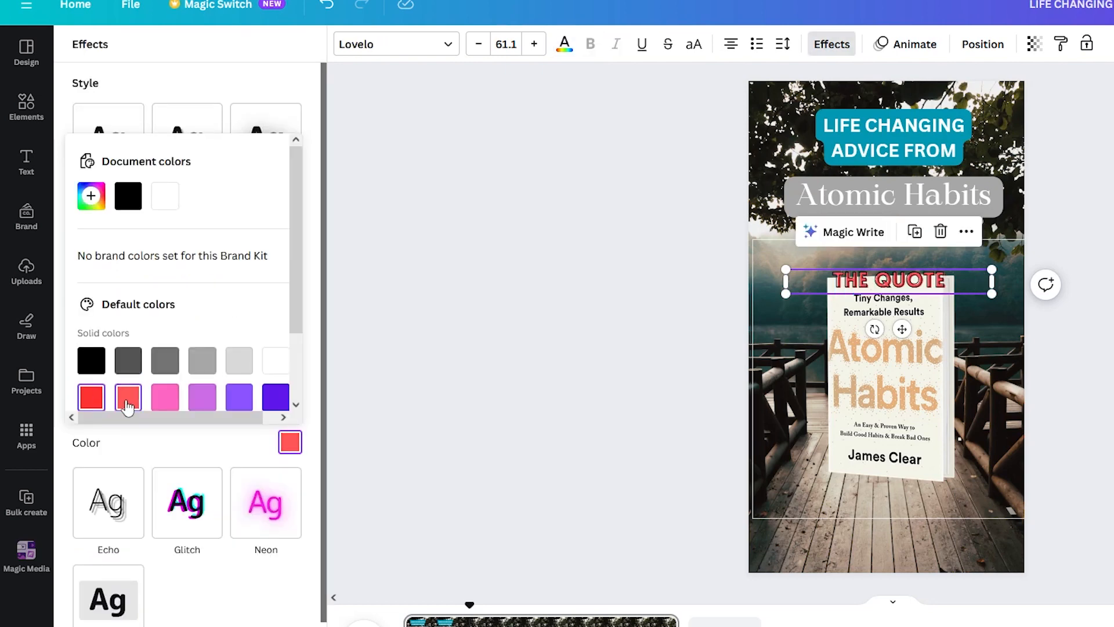
left_click(27, 163)
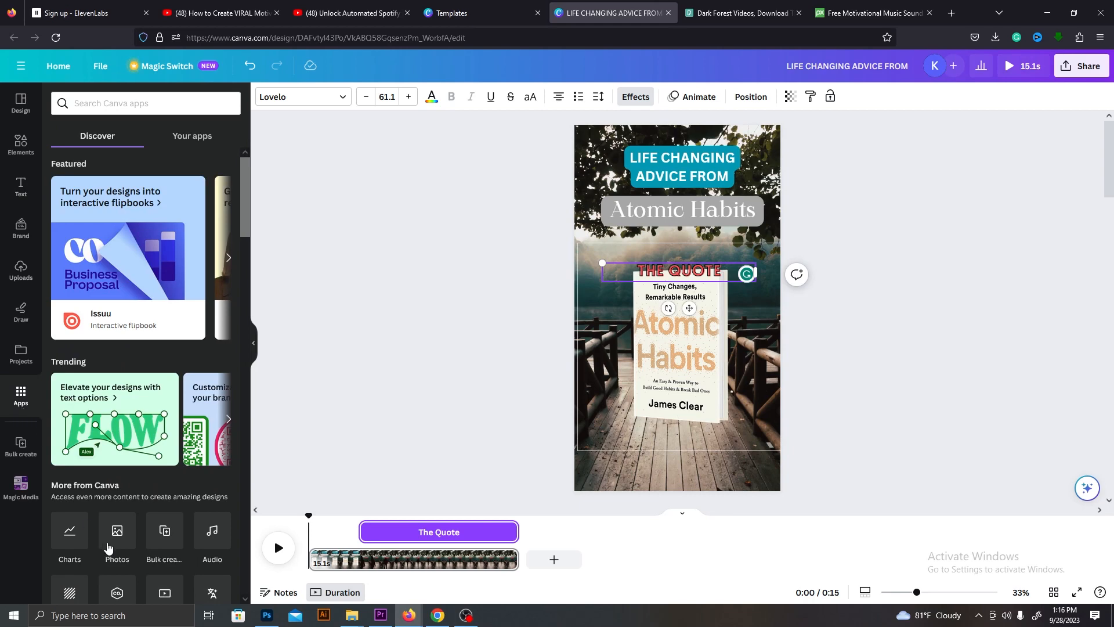
Start Bulk create and enter the ten Atomic Habits quotes as The Quote data
left_click(21, 446)
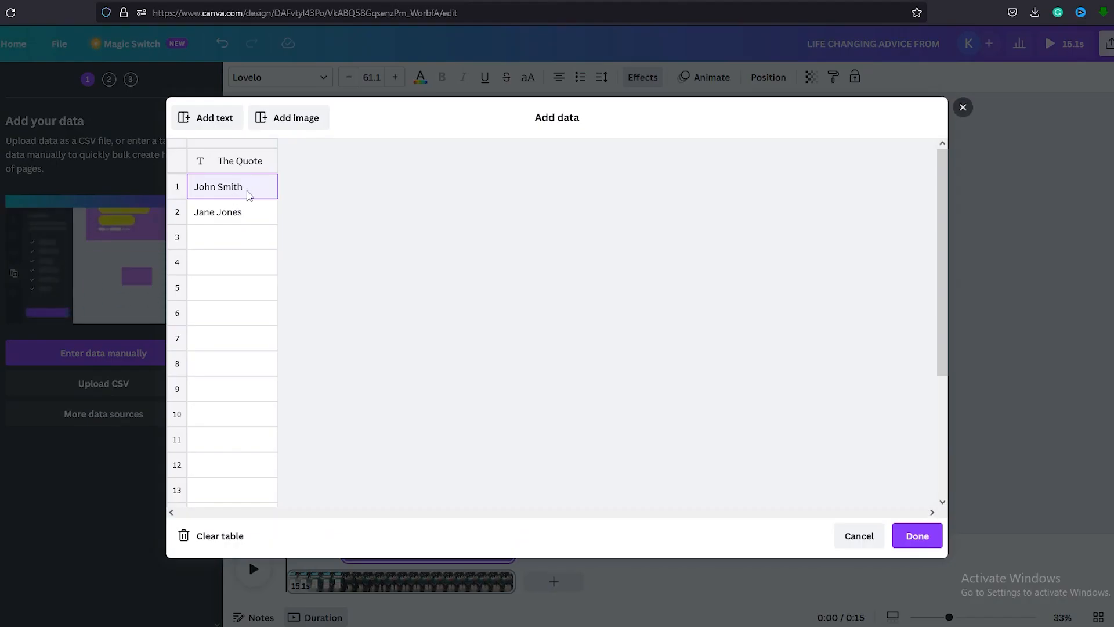
left_click(916, 535)
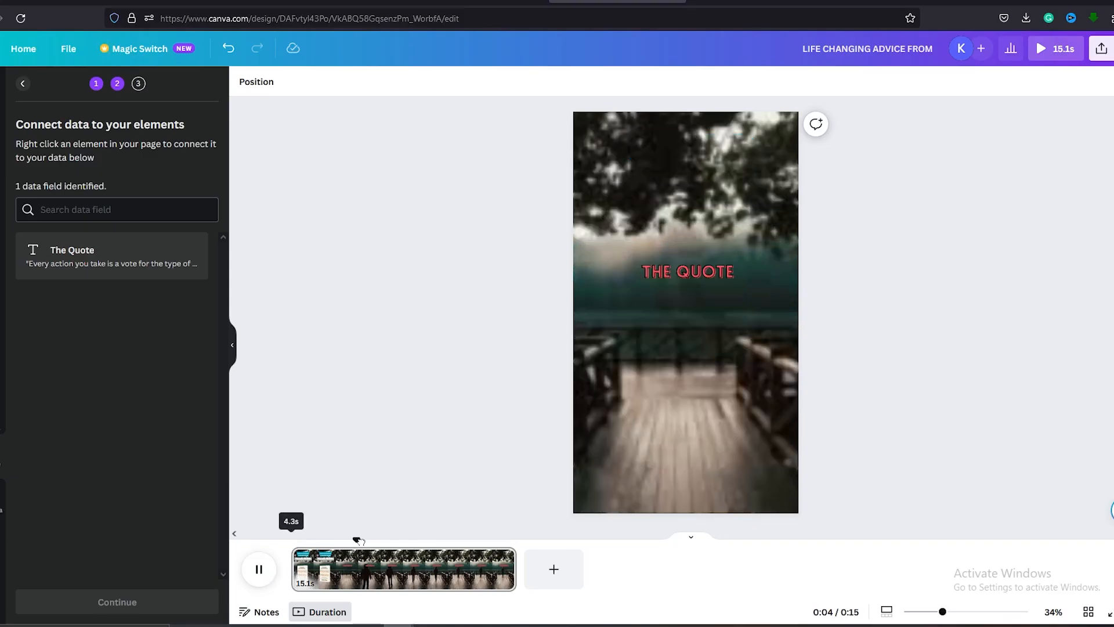
left_click(259, 568)
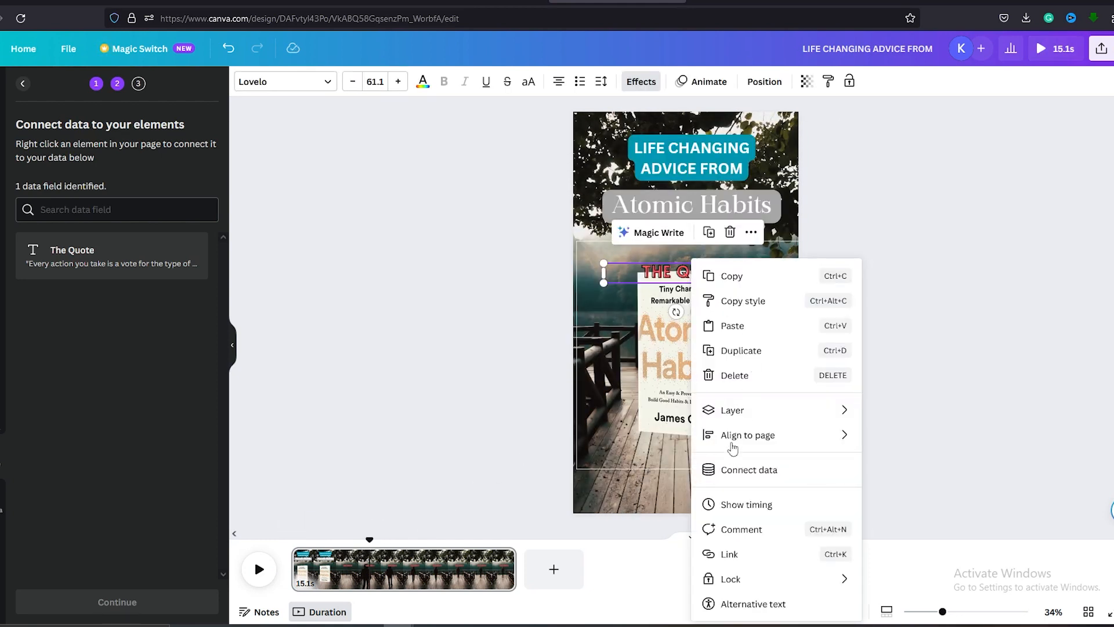
Connect the quote text to The Quote field and generate the 10 pages
left_click(748, 470)
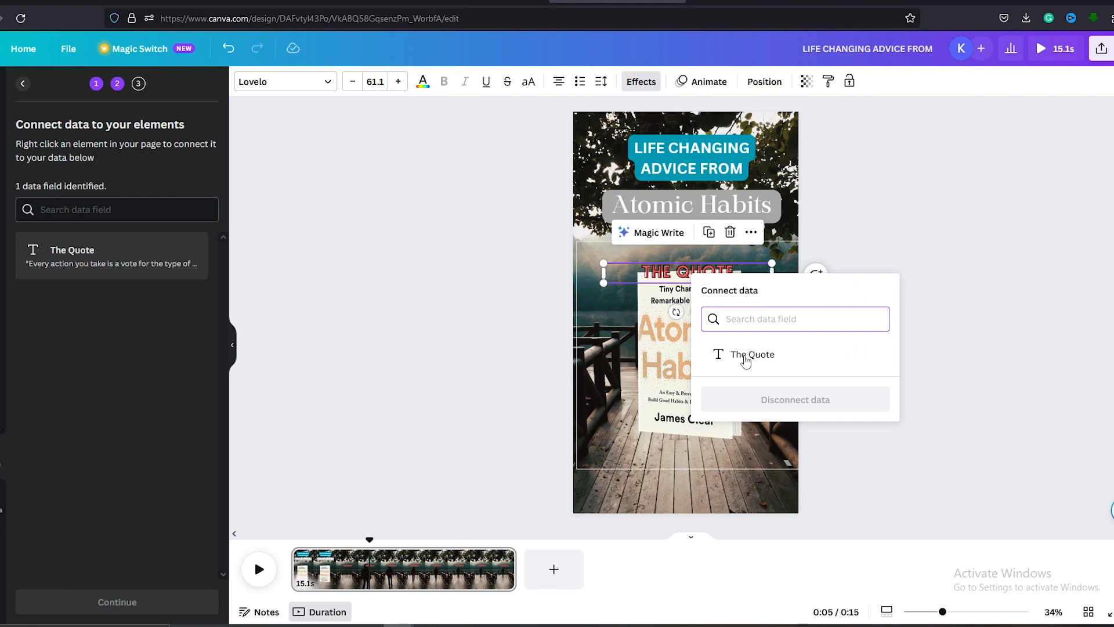
left_click(751, 354)
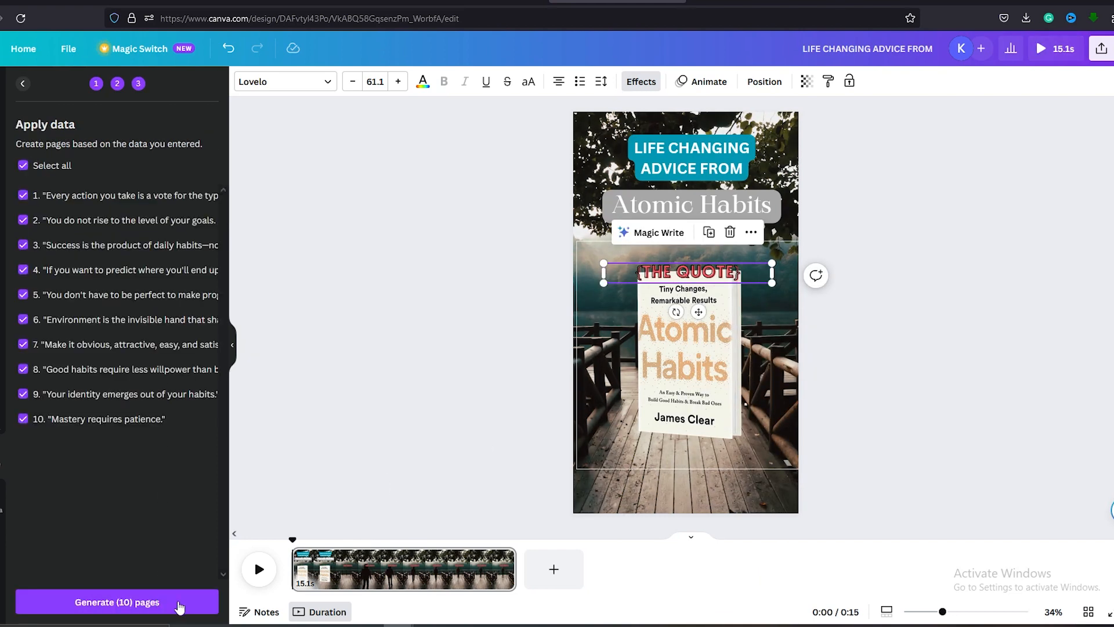
left_click(116, 602)
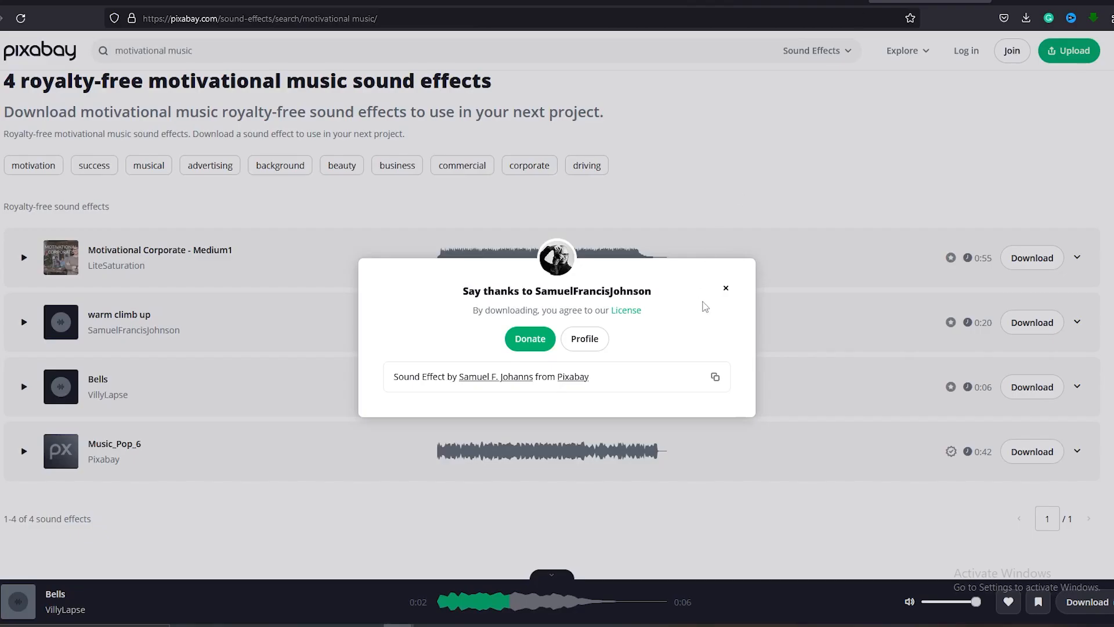
Dismiss the Pixabay download thank-you notice to return to the motivational music results
left_click(725, 288)
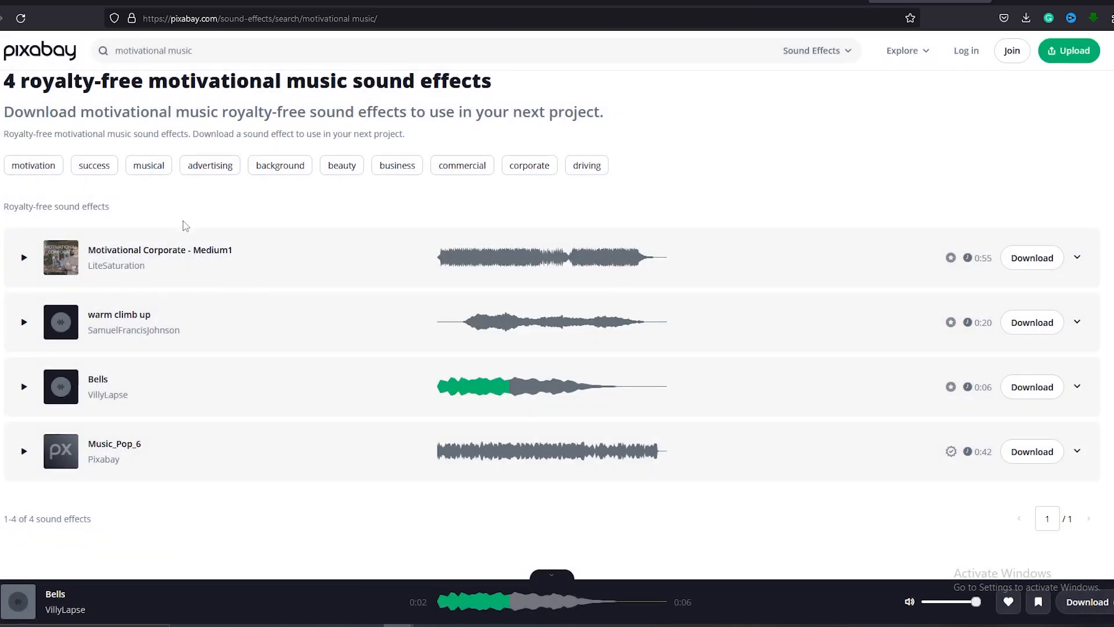
mouse_move(179, 237)
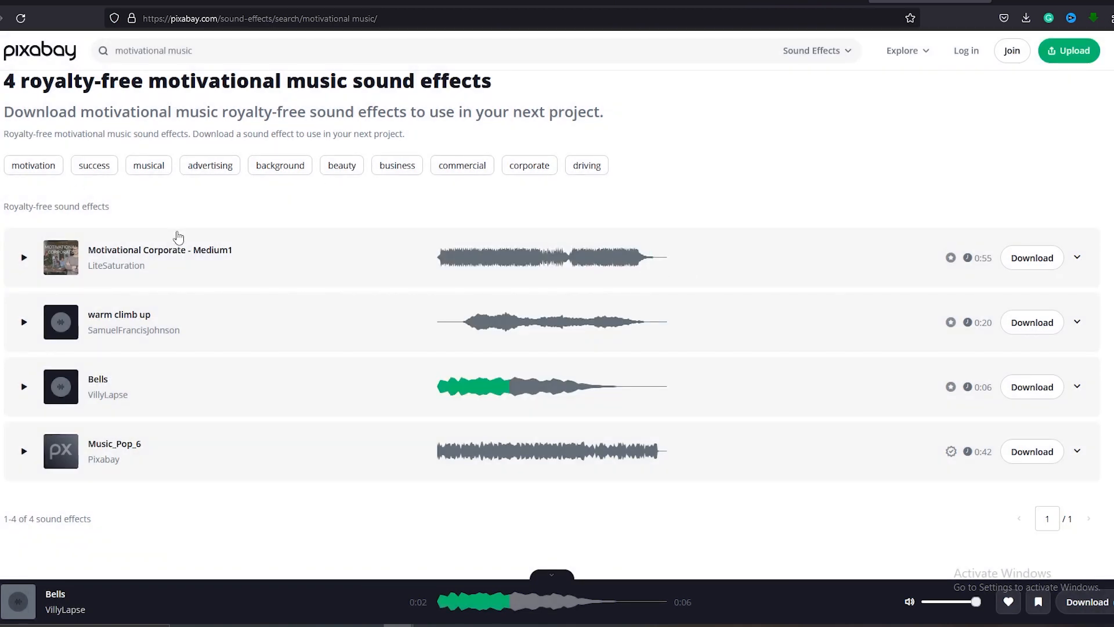
mouse_move(404, 571)
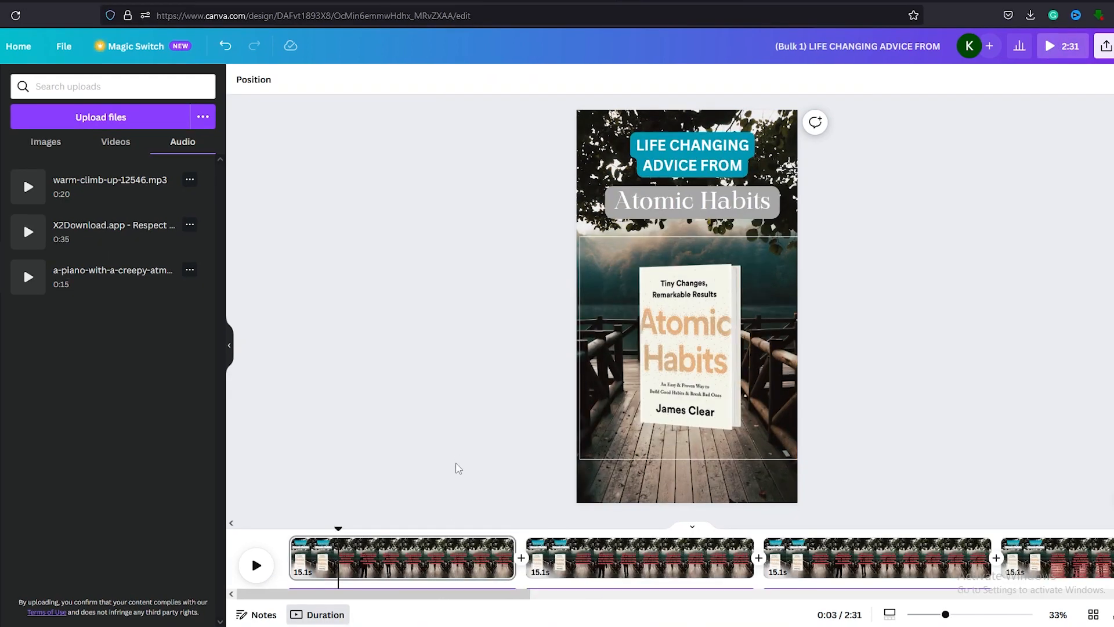
mouse_move(199, 376)
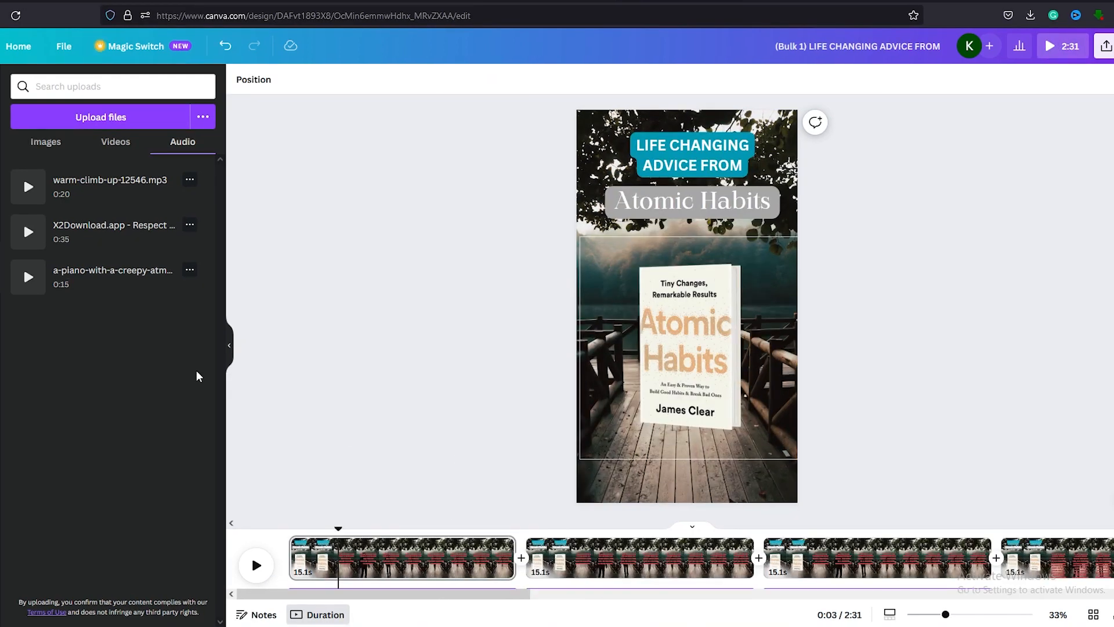
Add the warm climb up music and voice-over, plus the 'Get this book' call-to-action text
left_click(100, 116)
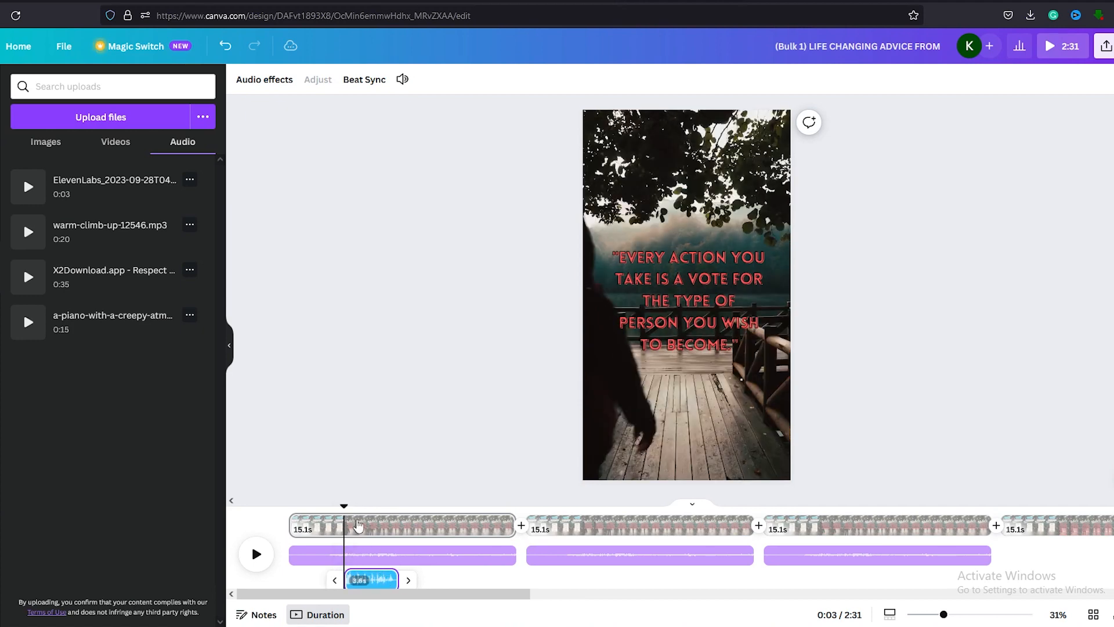
left_click(256, 555)
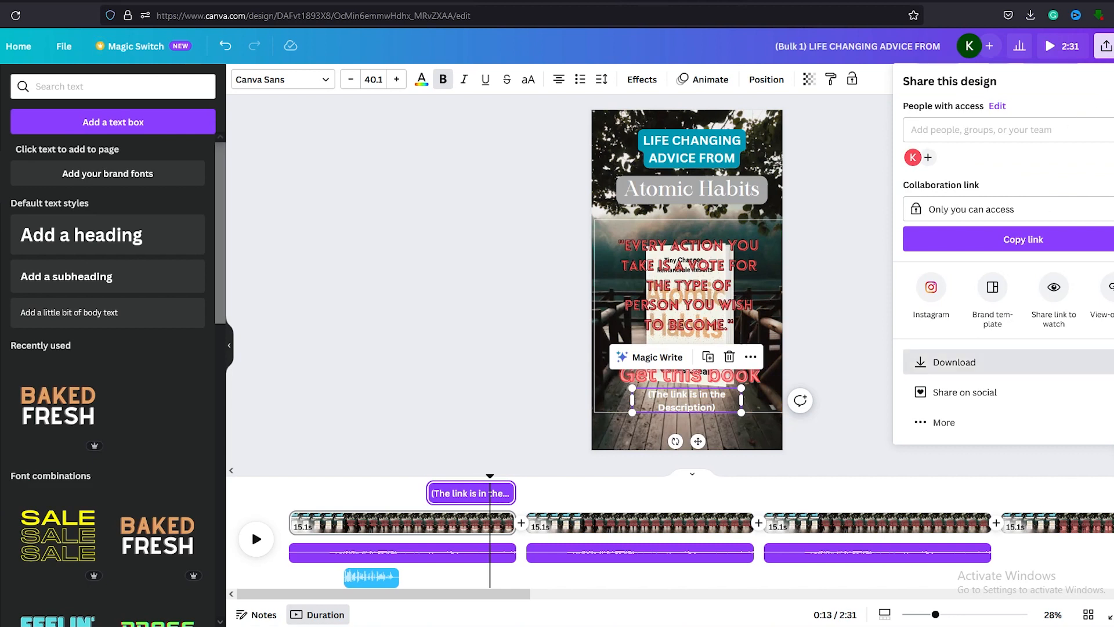
Download all ten pages as separate MP4 video files
left_click(953, 362)
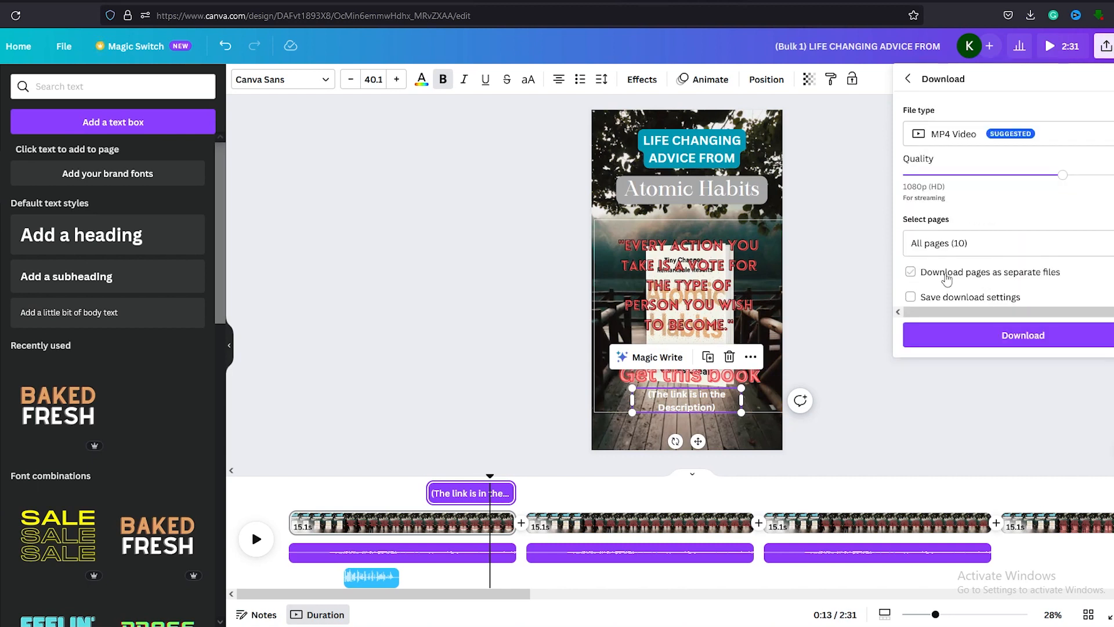
mouse_move(961, 278)
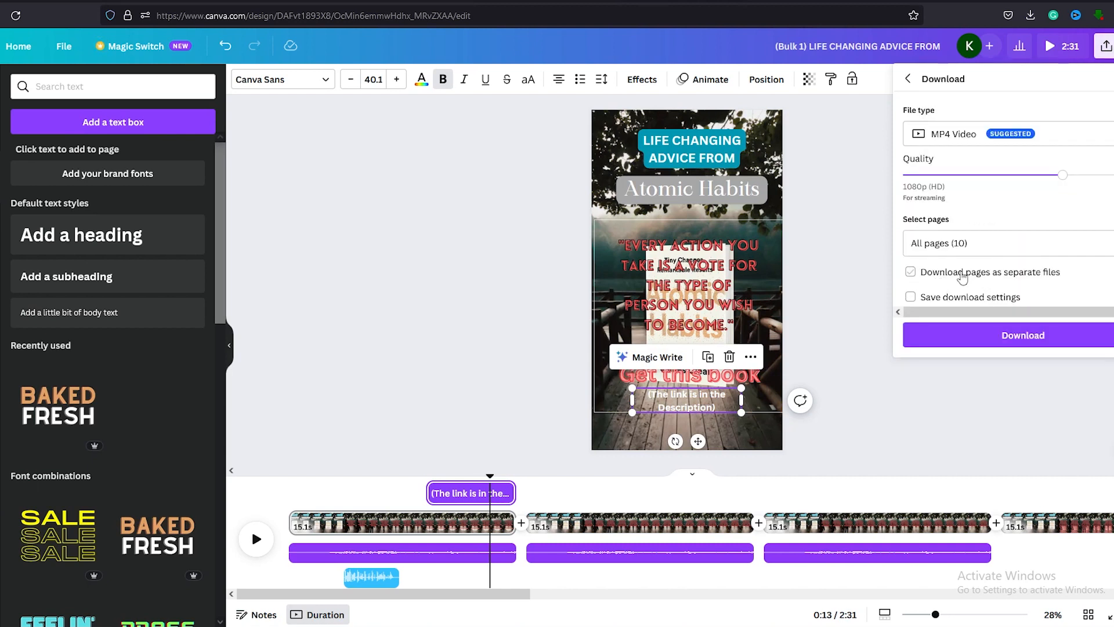
left_click(910, 272)
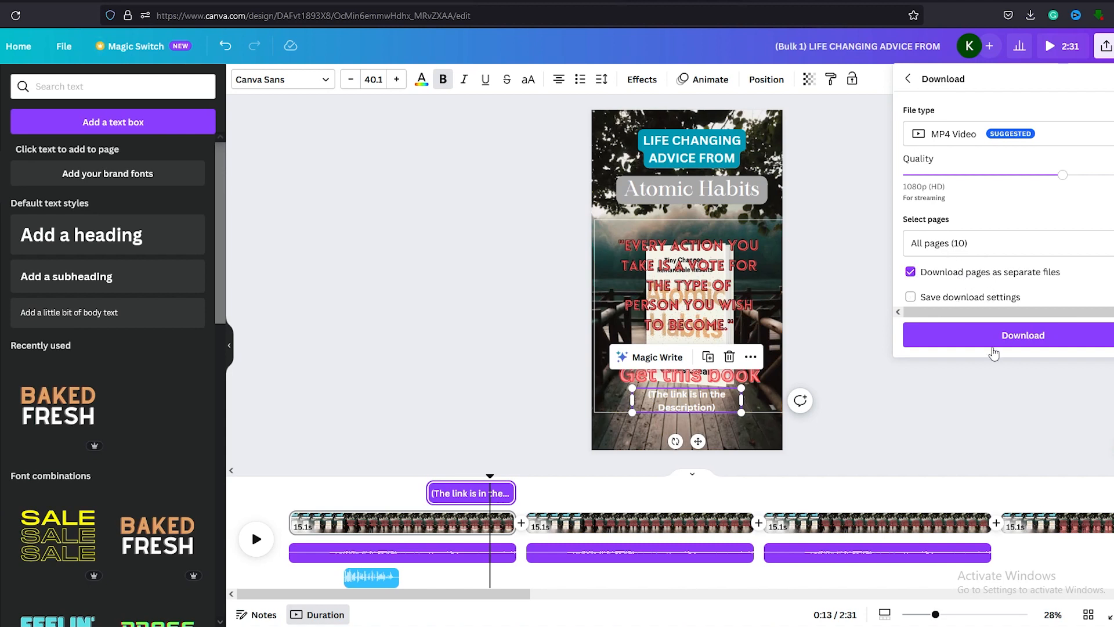
left_click(1023, 334)
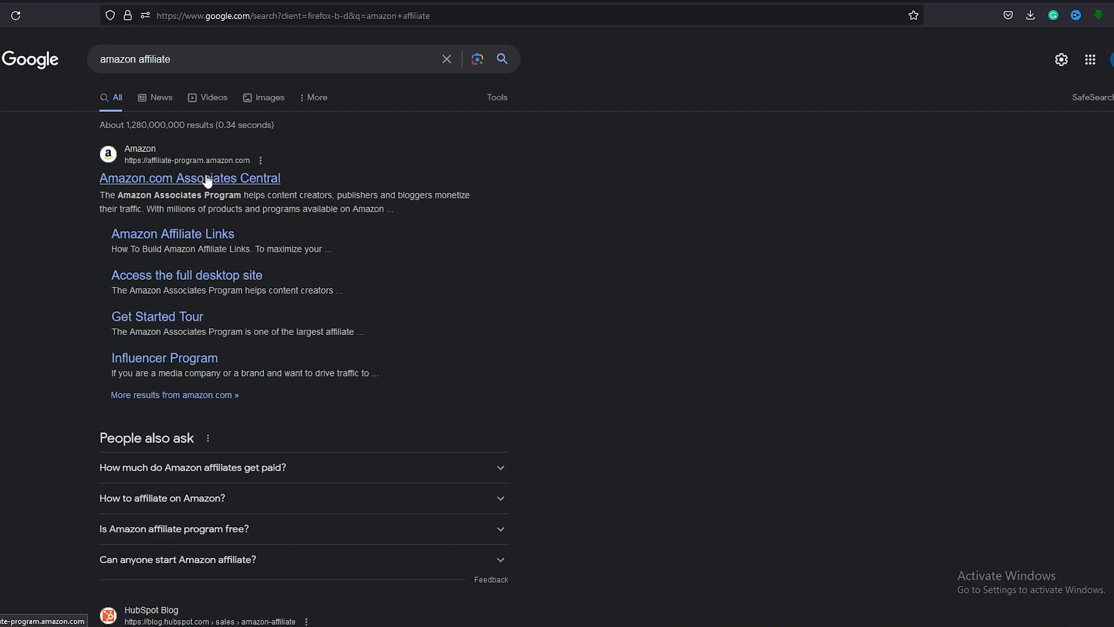
Open the Amazon.com Associates Central page from the Google results
left_click(189, 178)
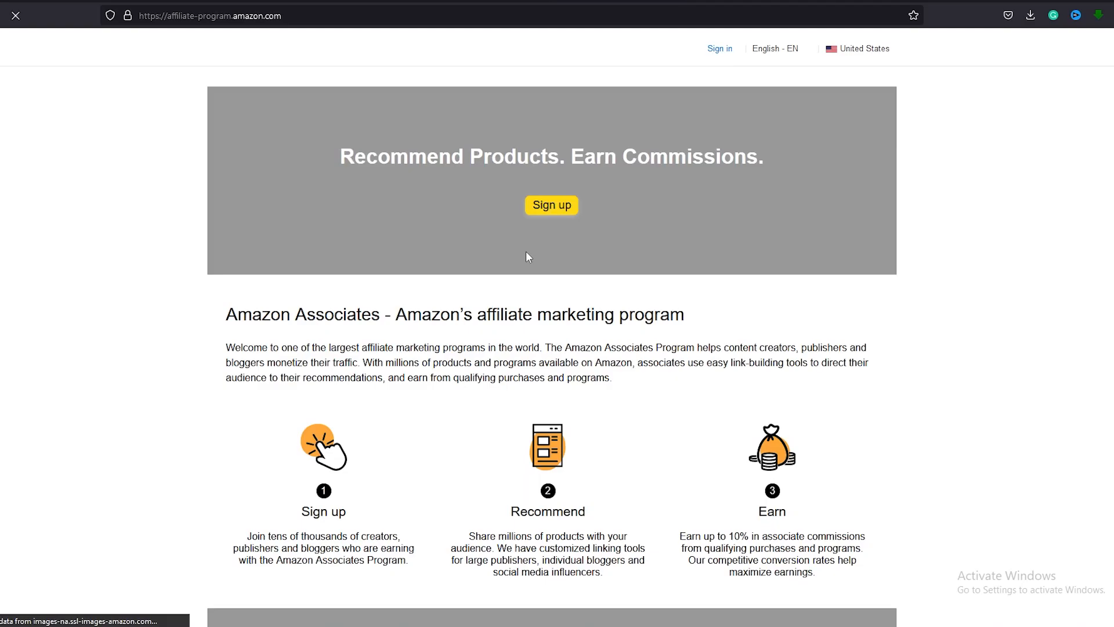
mouse_move(599, 224)
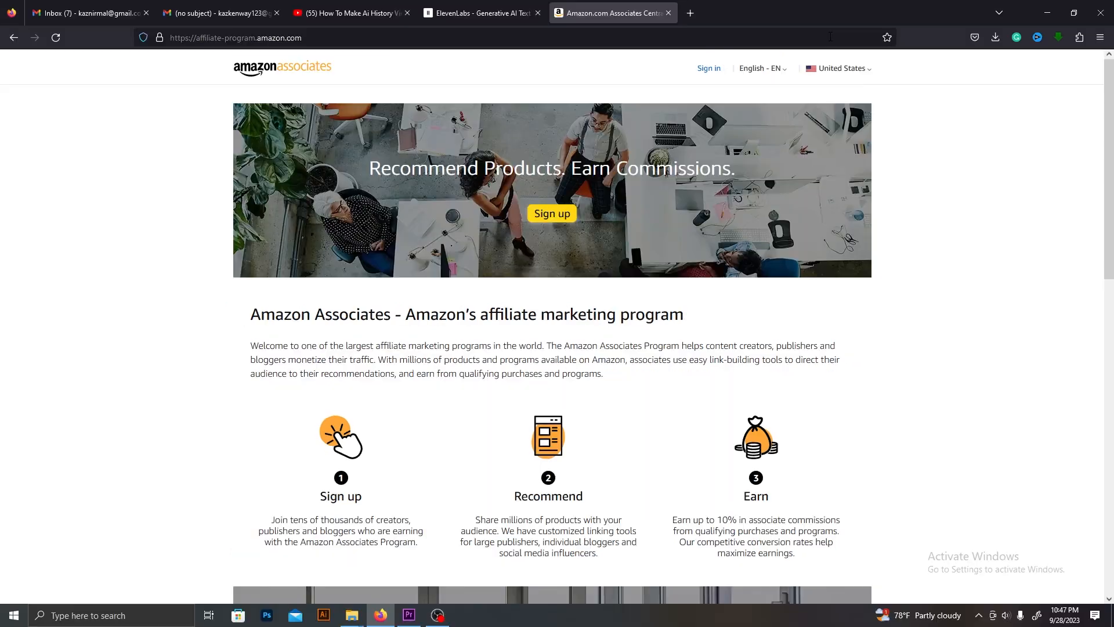
mouse_move(1011, 195)
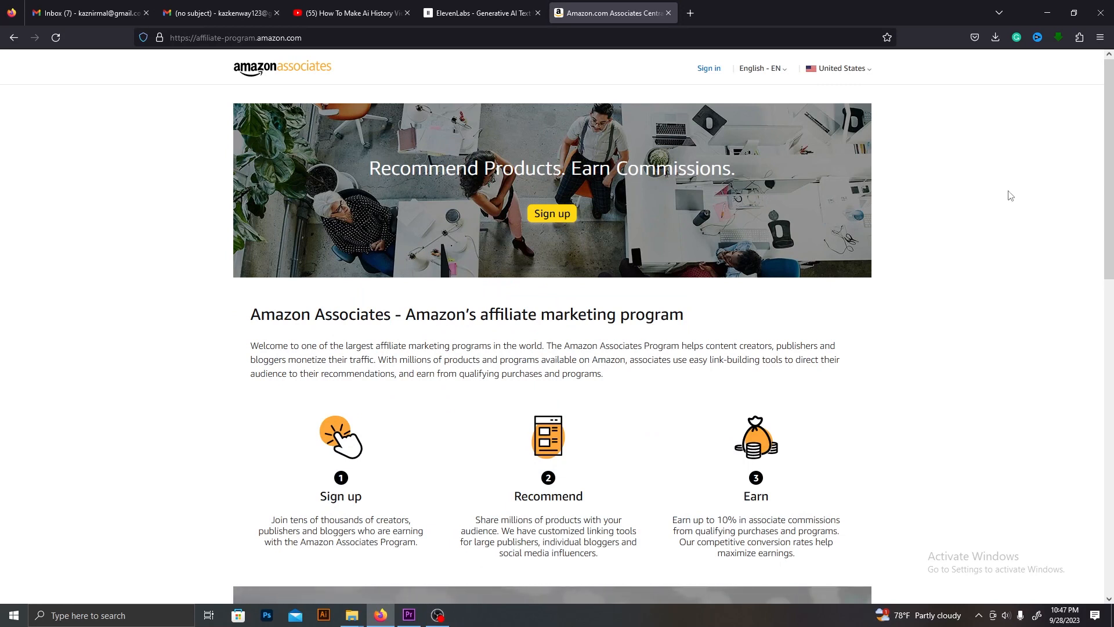
mouse_move(977, 213)
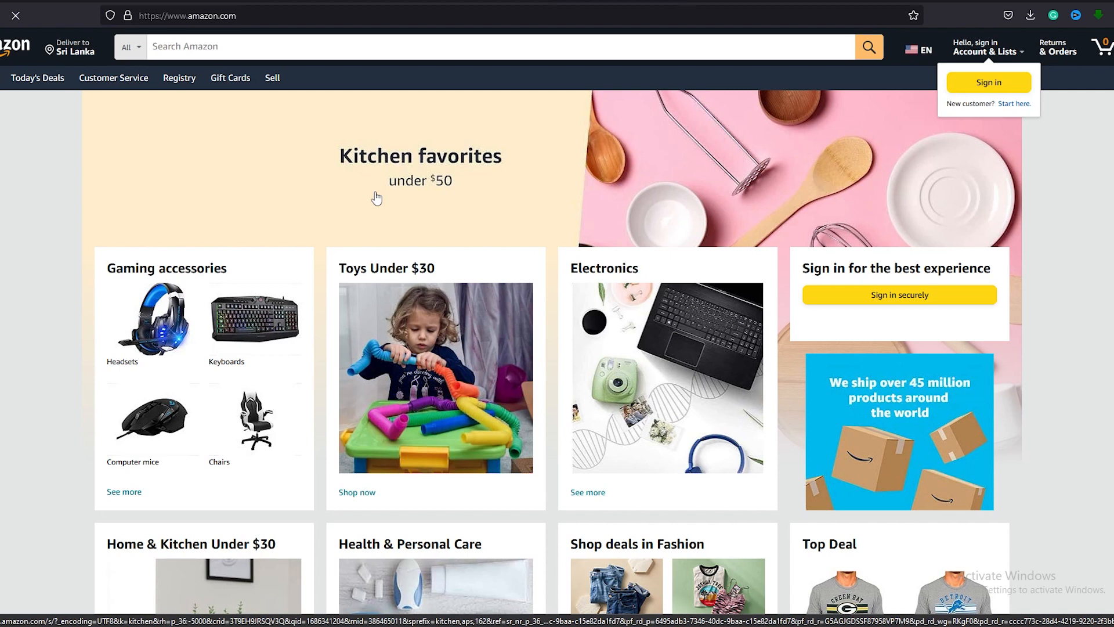
Search Amazon for 'atomic habits' and bring the James Clear paperback listings into view
type("atomic habits")
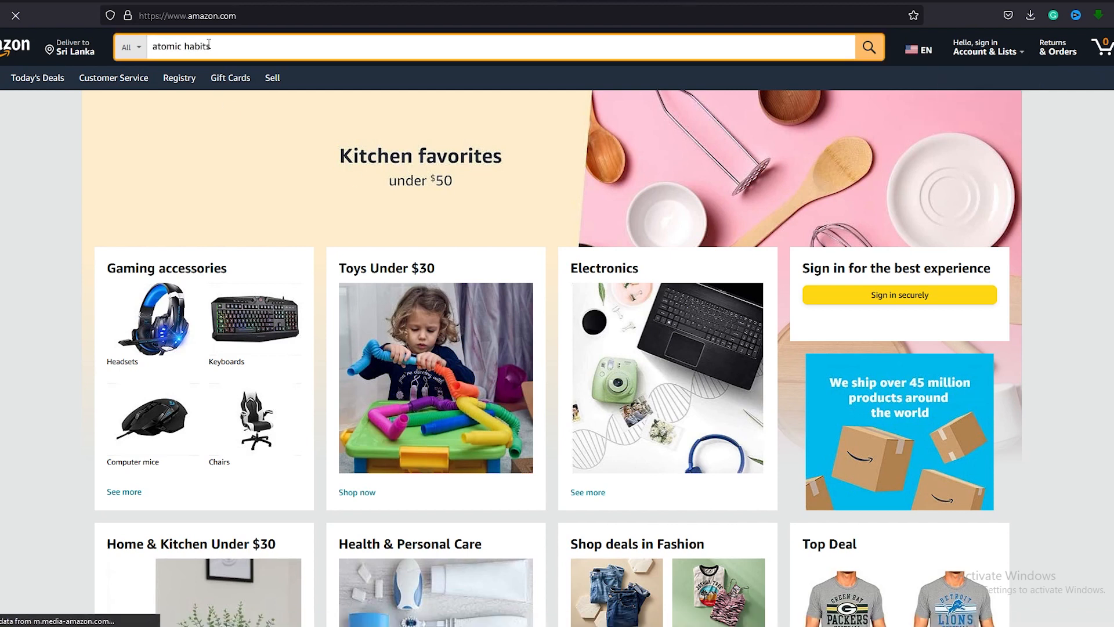
key("Enter")
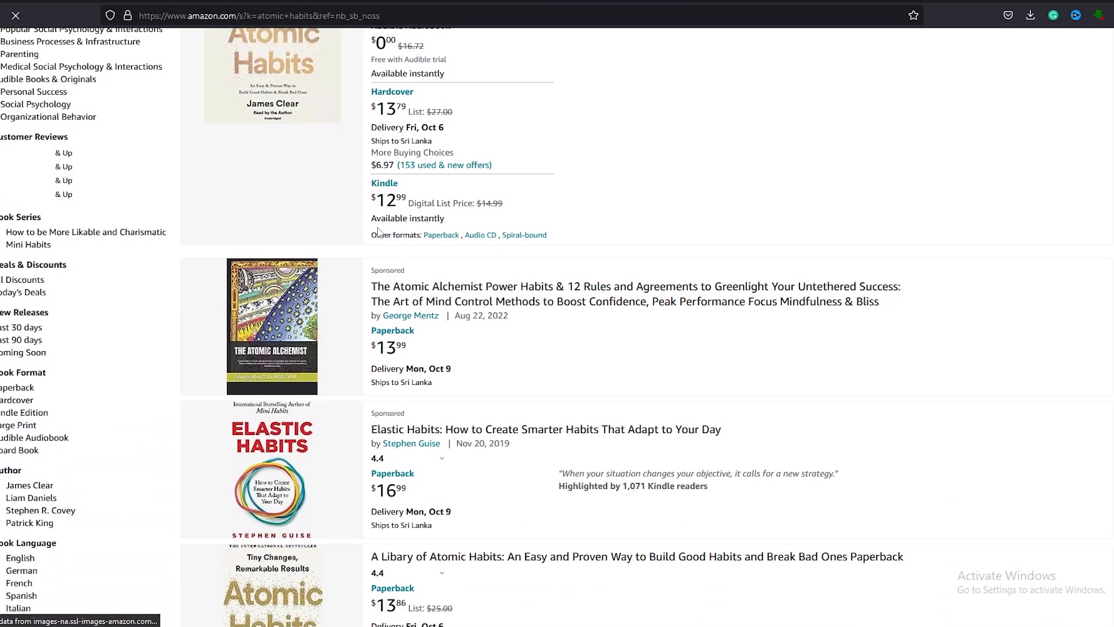
scroll("down", 3)
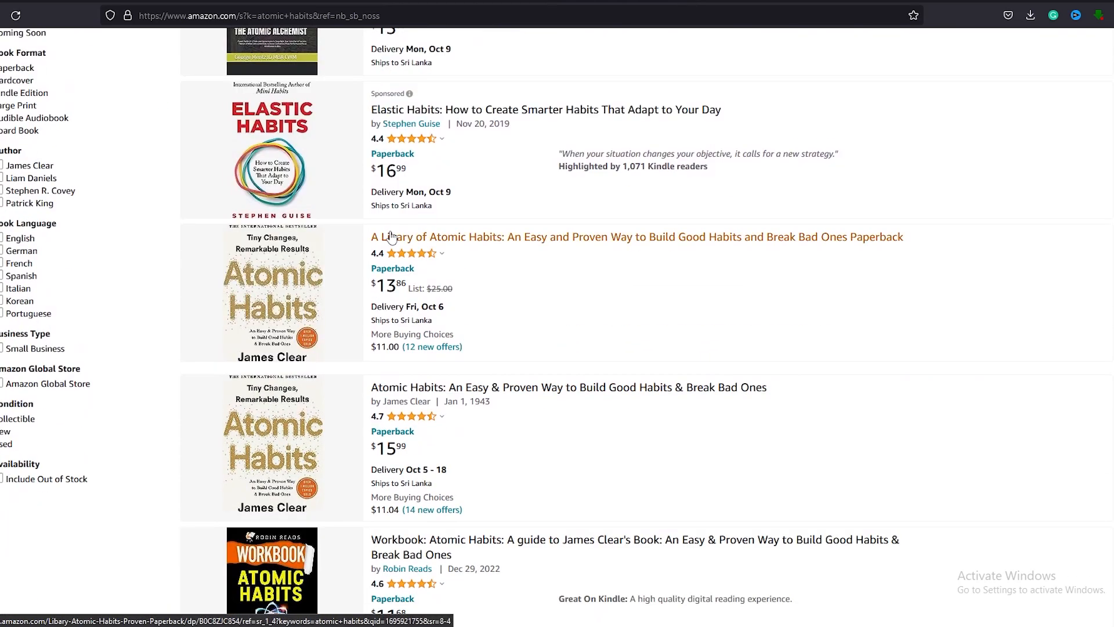
scroll("down", 3)
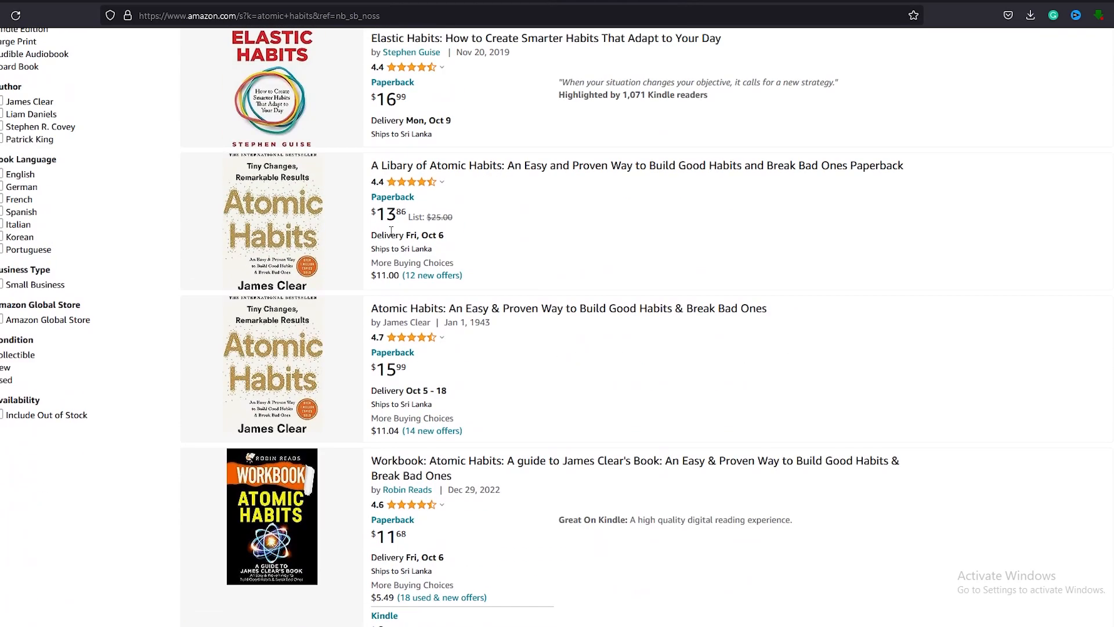